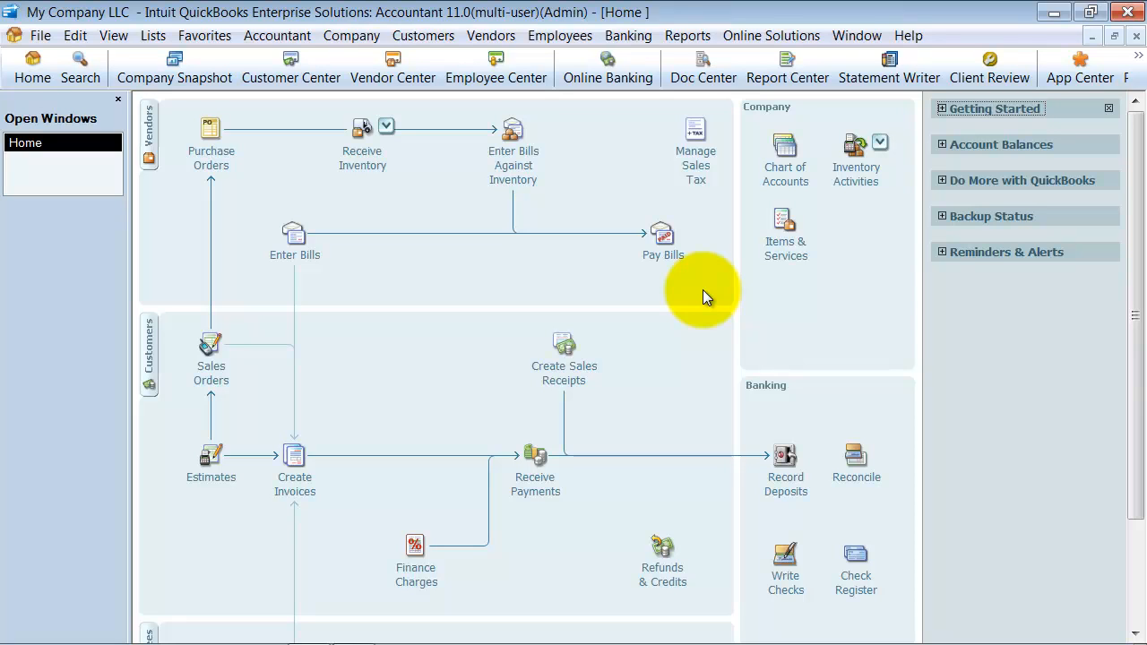
Bring up the Payroll Item List from the Lists menu.
click(152, 36)
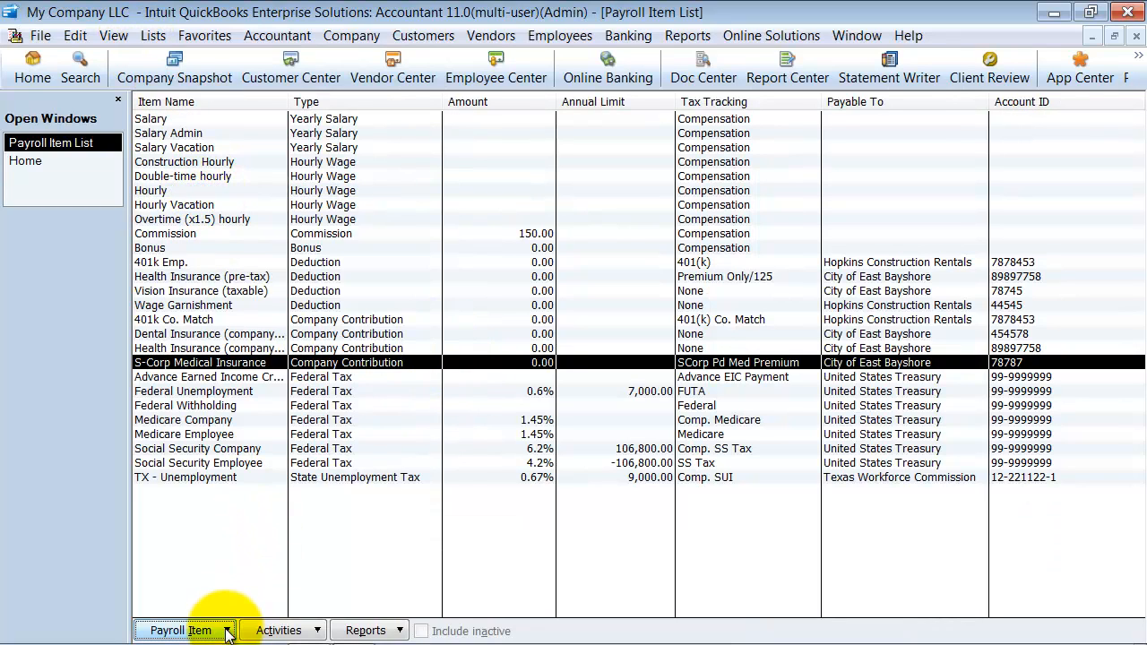
Start a new payroll item using EZ Setup and advance to the item type step.
click(183, 631)
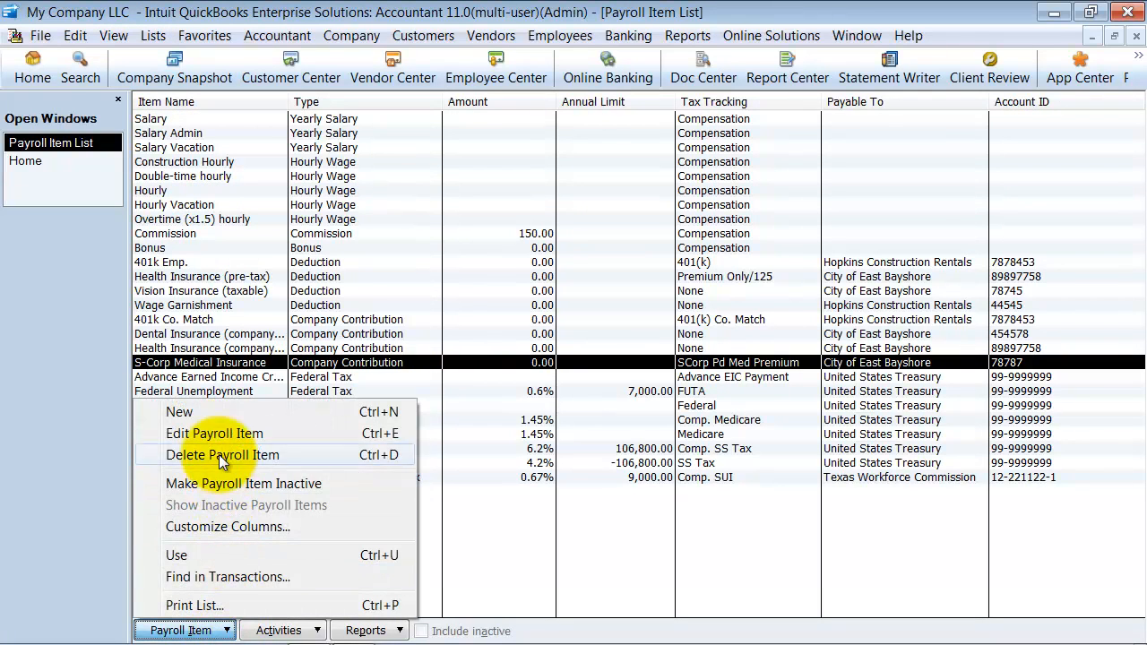
click(179, 410)
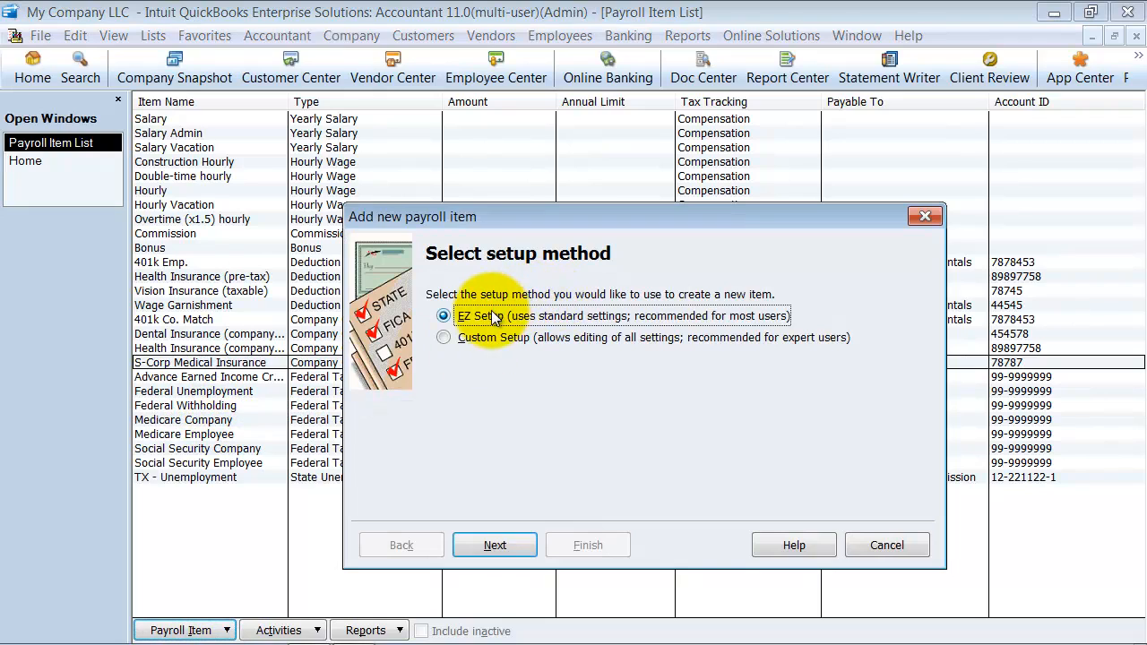
mouse_move(724, 319)
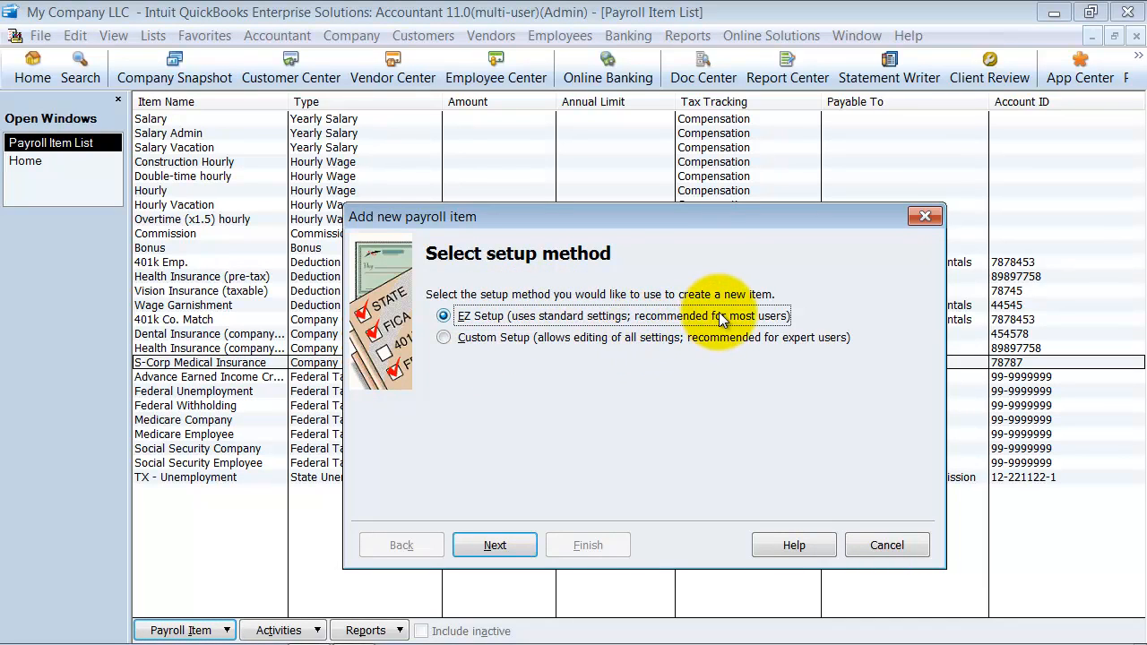
mouse_move(756, 322)
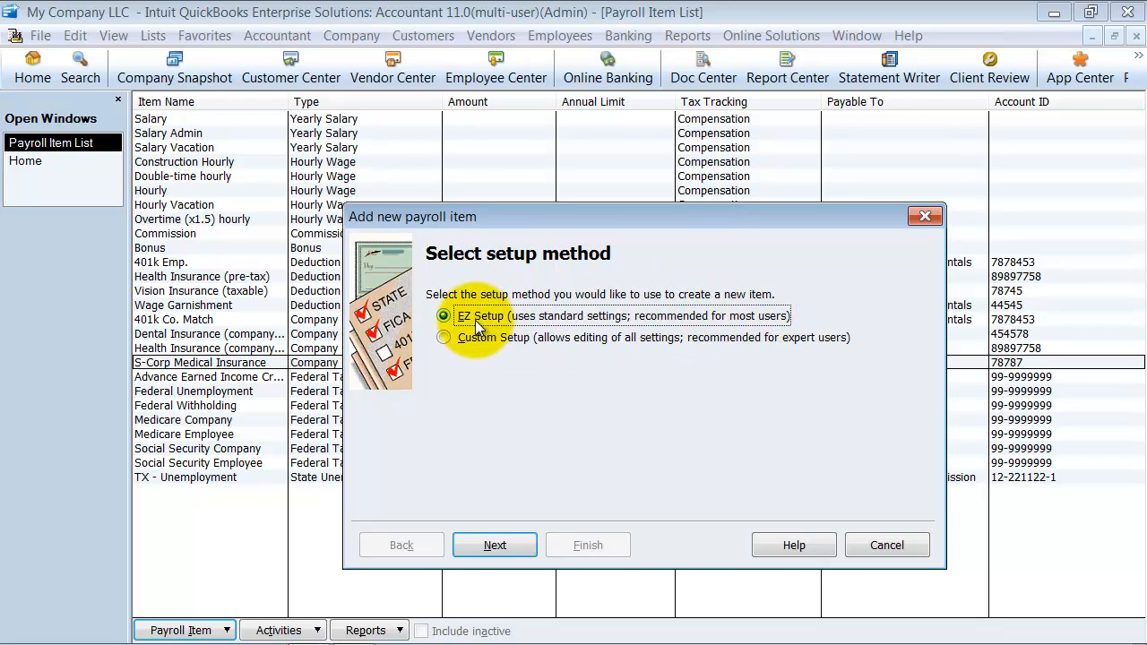
mouse_move(685, 319)
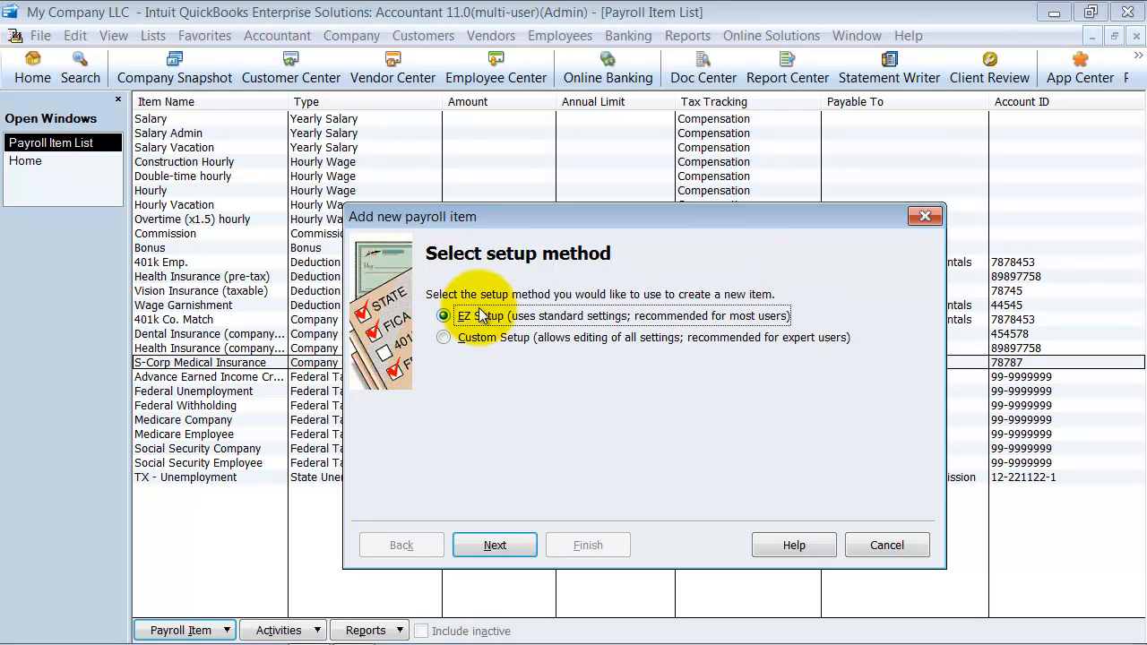
click(494, 545)
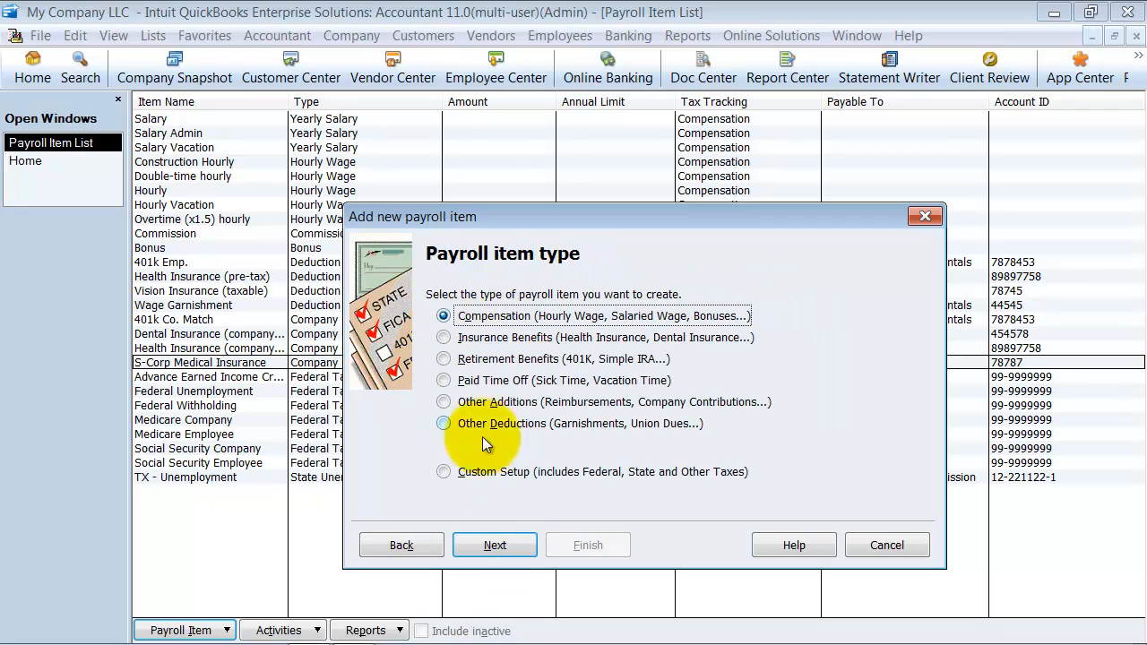
Acknowledge the single-user mode notice, abandoning EZ Setup with no item added.
click(495, 545)
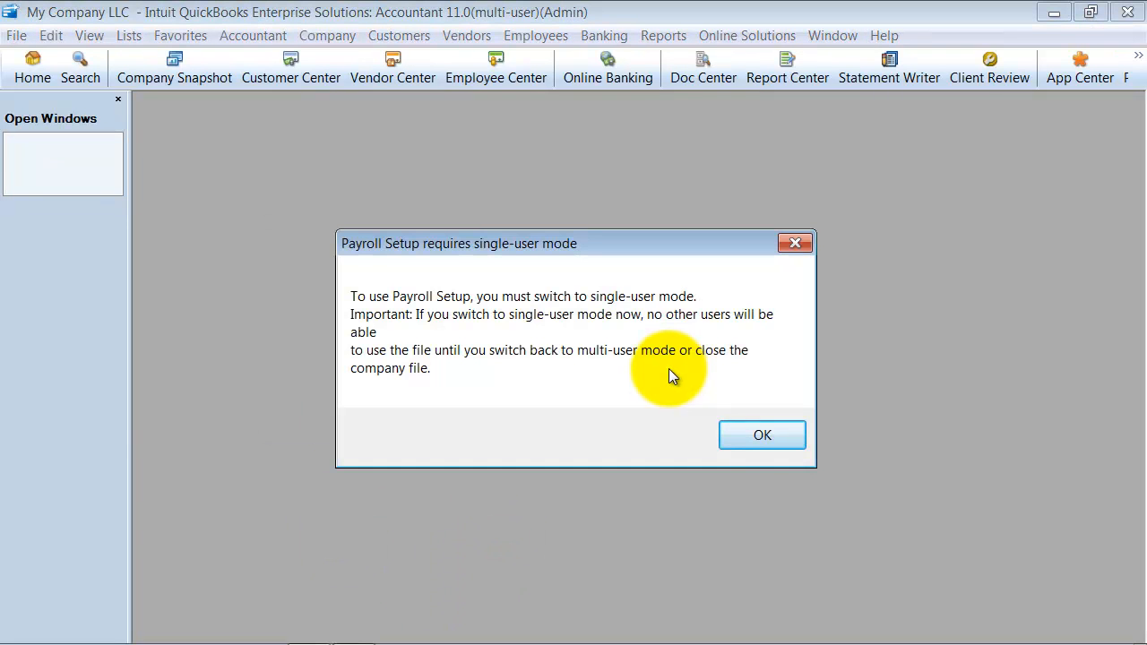
mouse_move(654, 301)
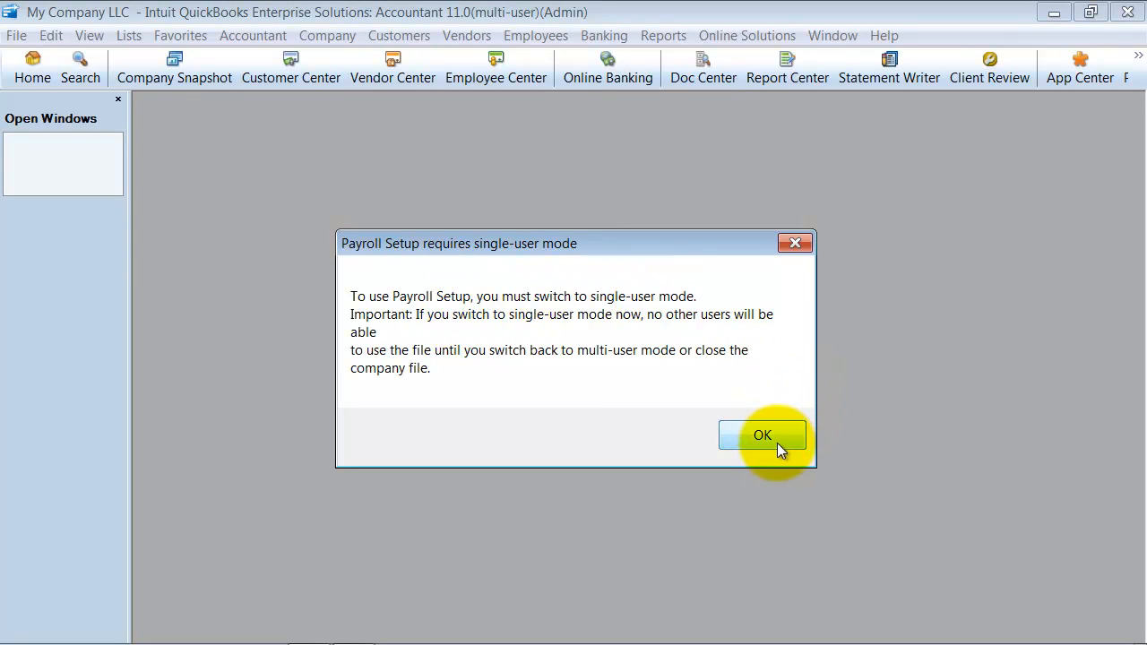
click(761, 435)
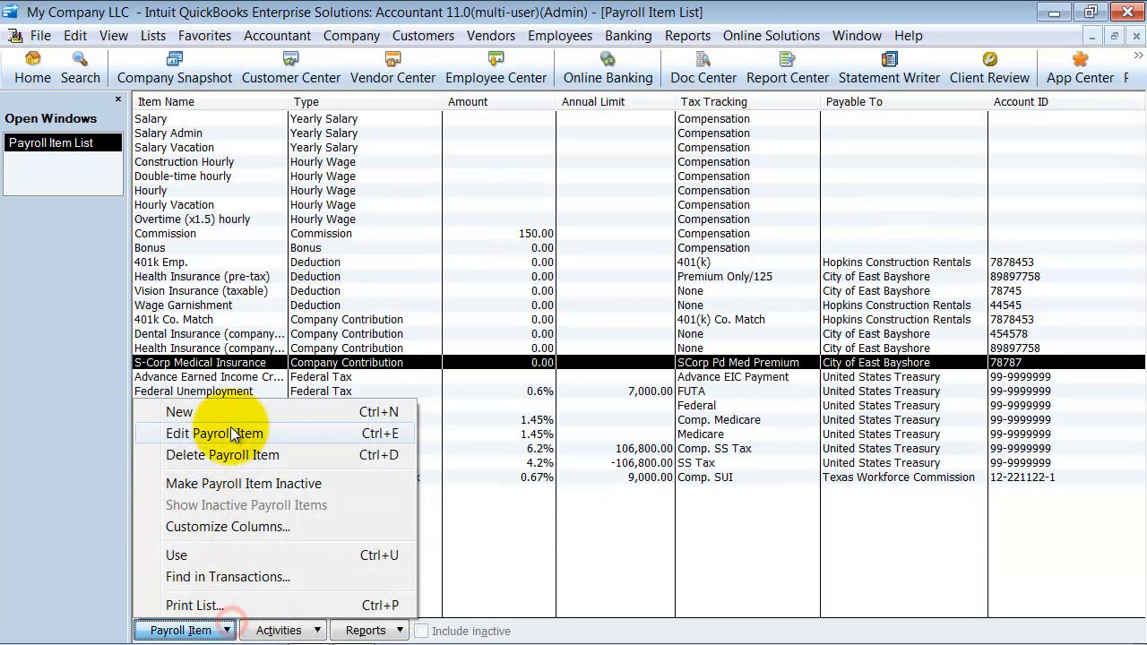
Start a Custom Setup wage item as an annual salary with regular pay.
click(179, 410)
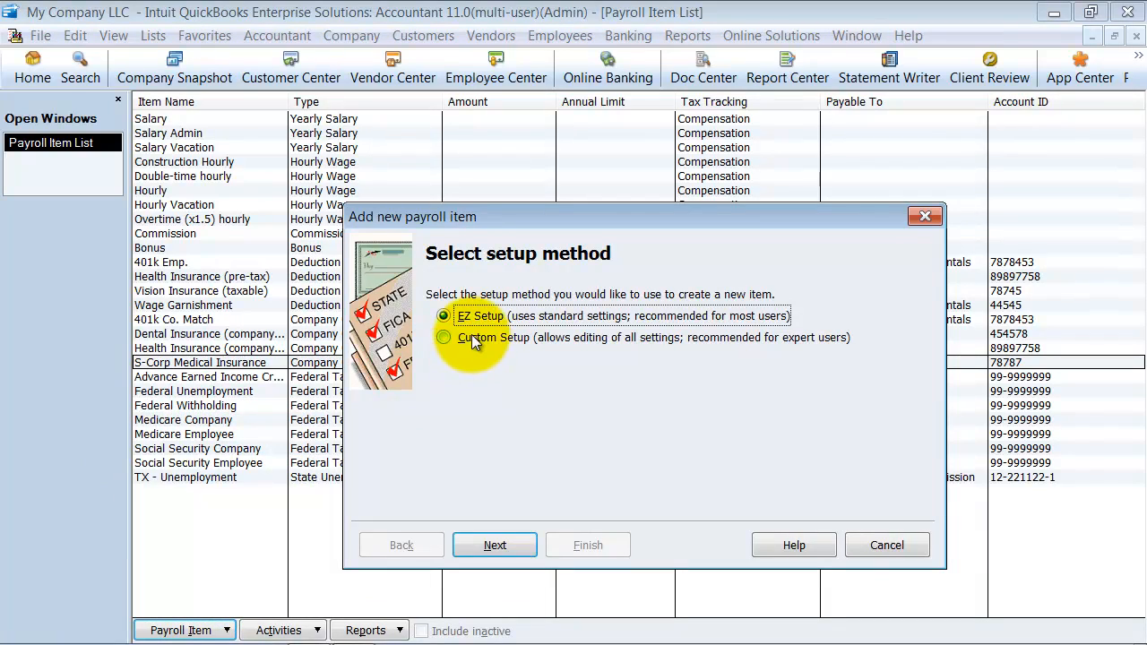
click(494, 545)
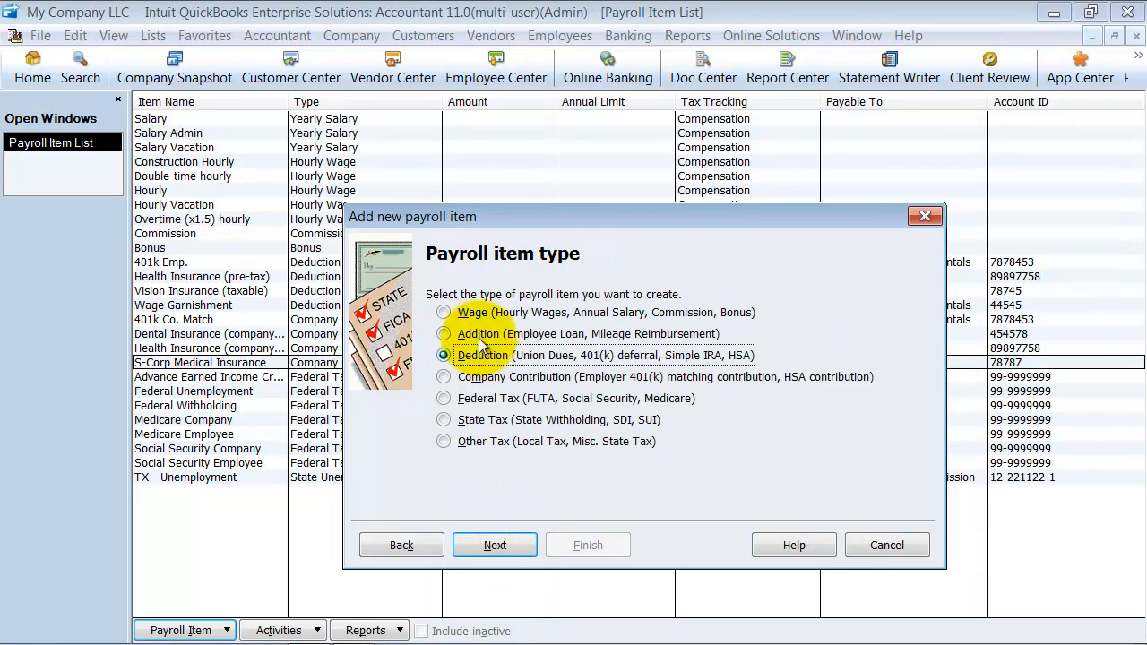
click(443, 312)
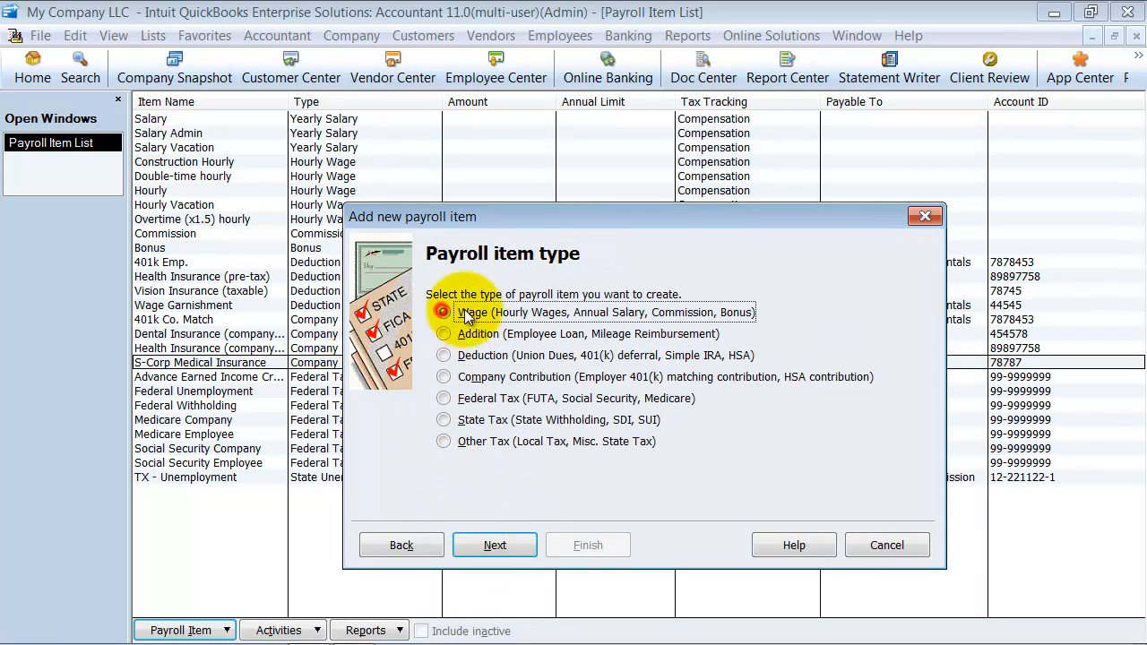
click(494, 545)
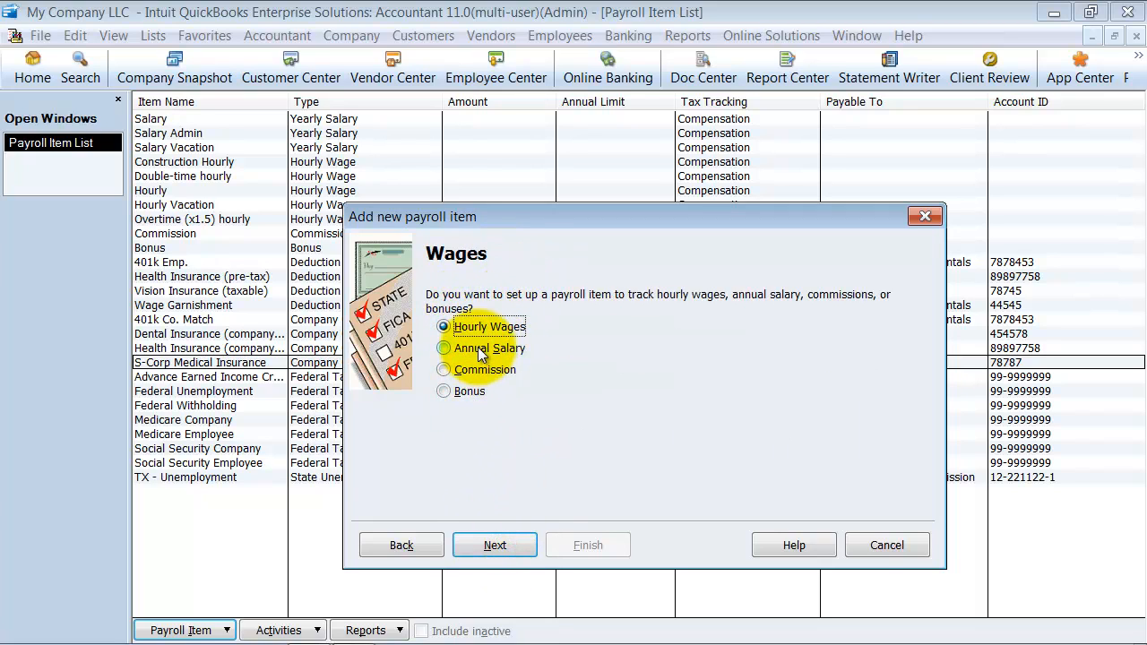
click(495, 545)
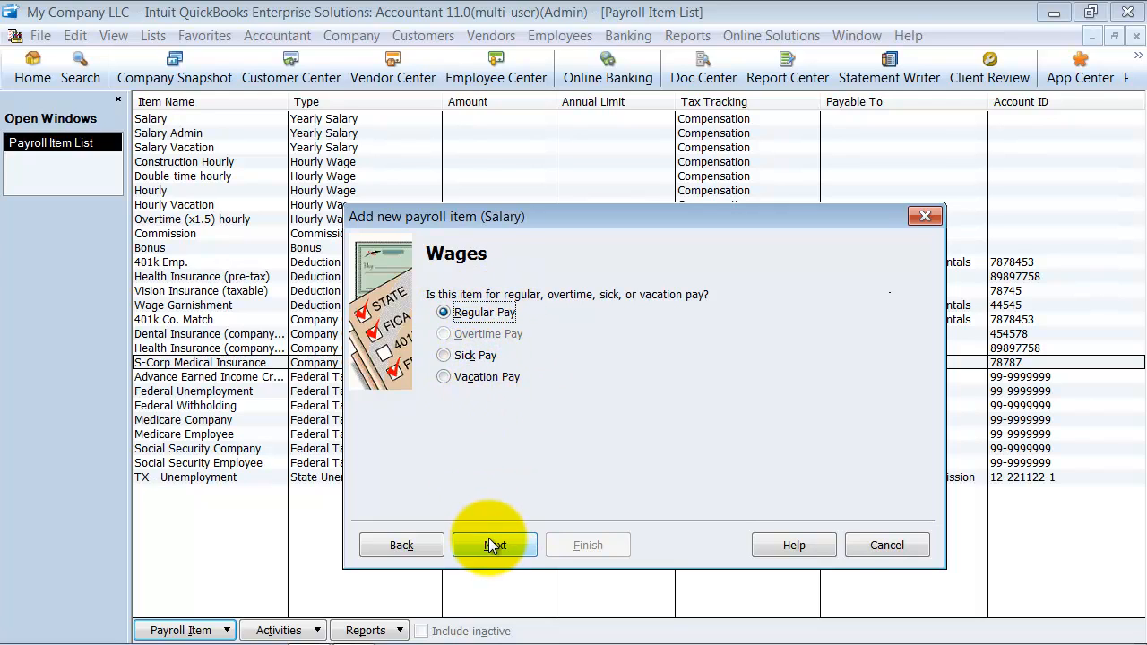
click(495, 545)
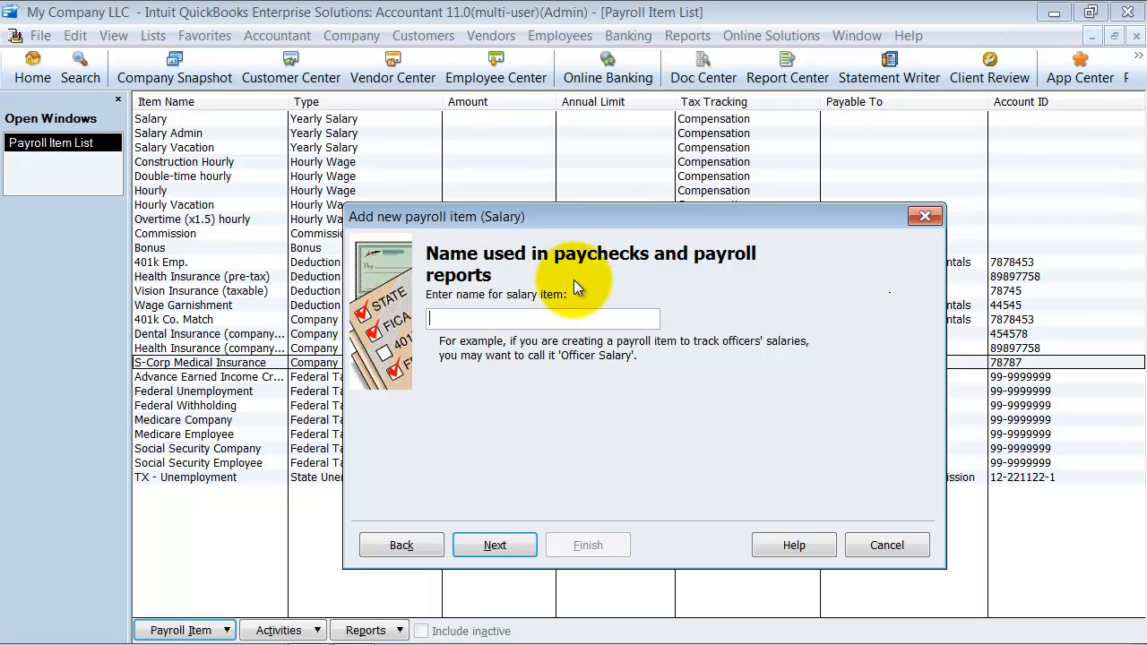
Name it Management Salary, track it to Payroll Expenses and finish the item.
text(Management)
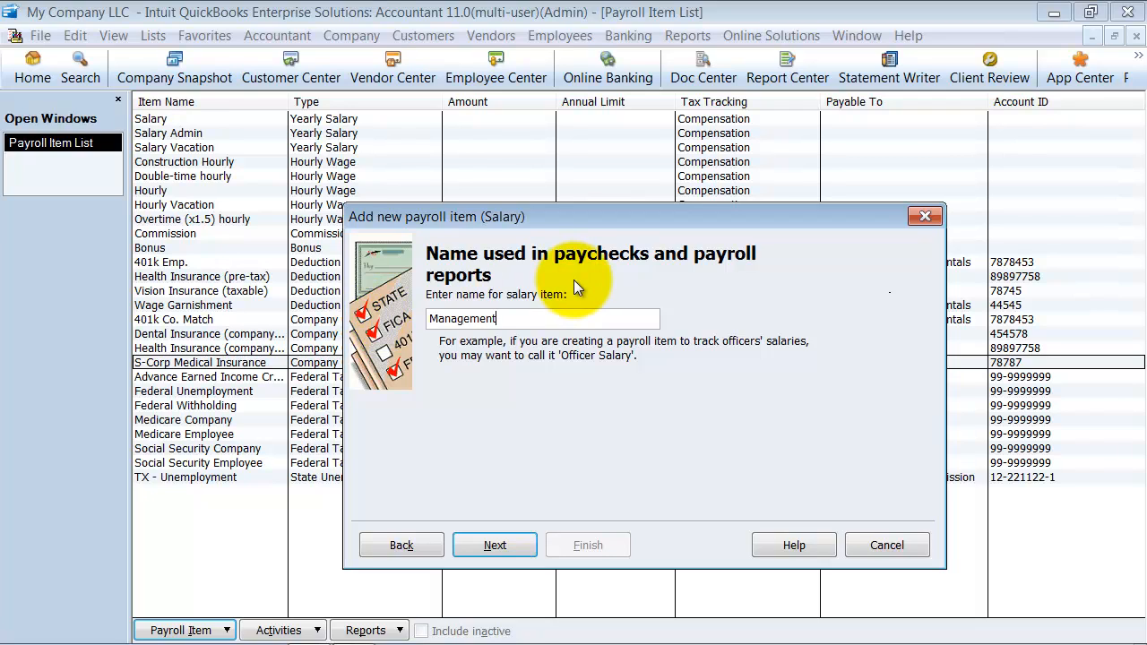
text(Salary)
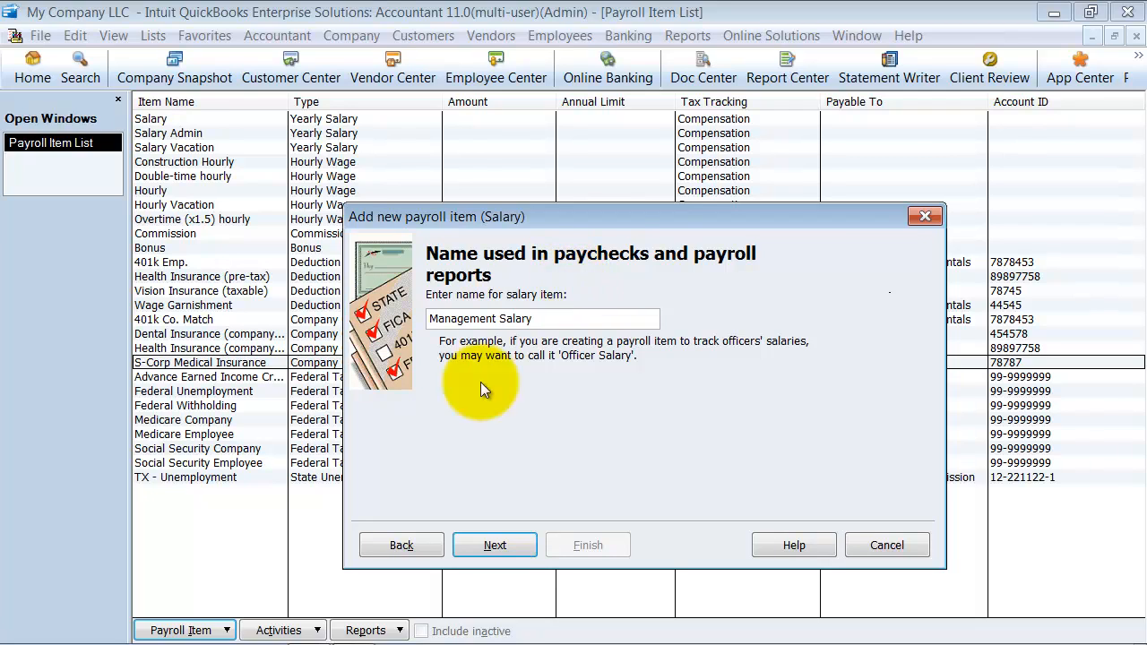
click(494, 545)
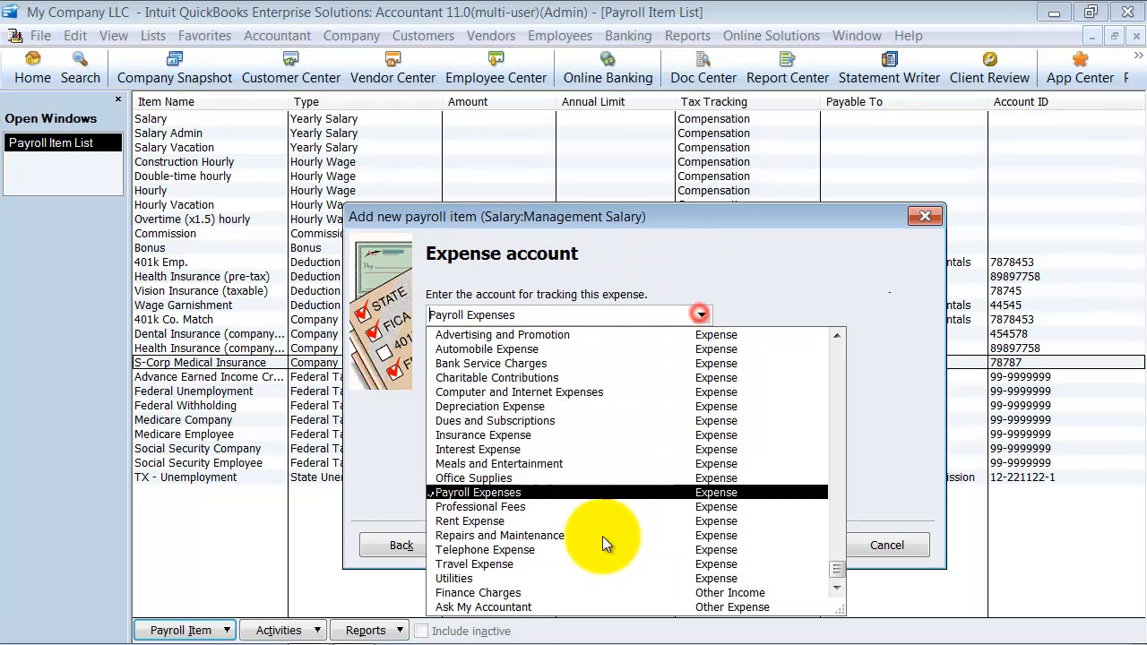
mouse_move(509, 509)
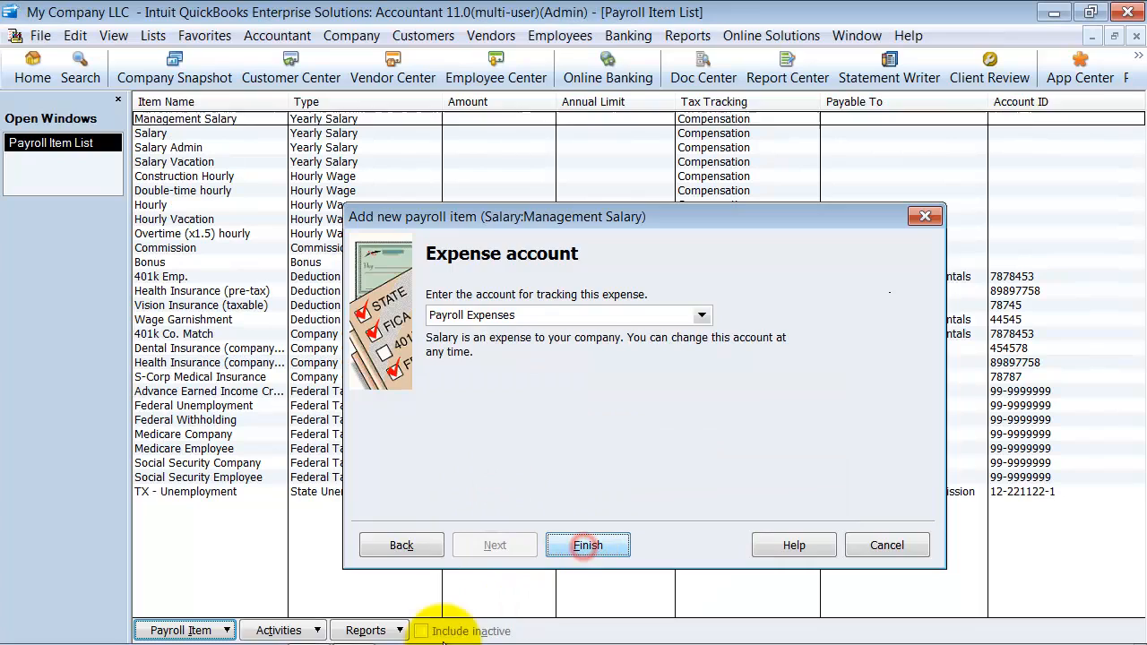
click(588, 545)
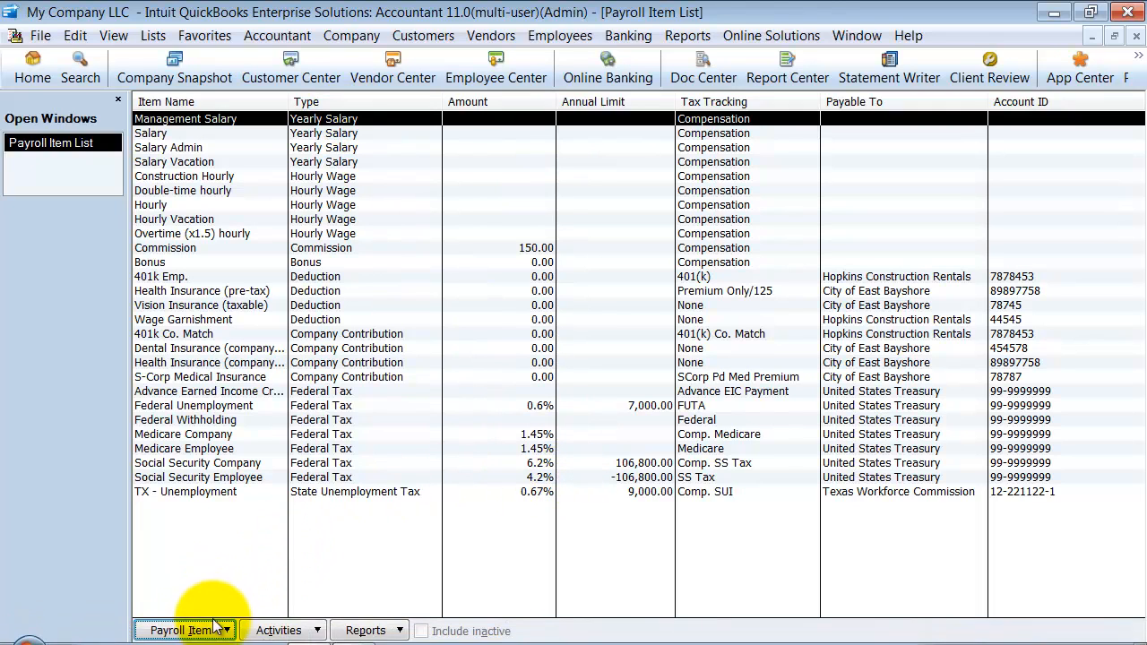
Start a Custom Setup Deduction item named Medical Deduction.
click(183, 631)
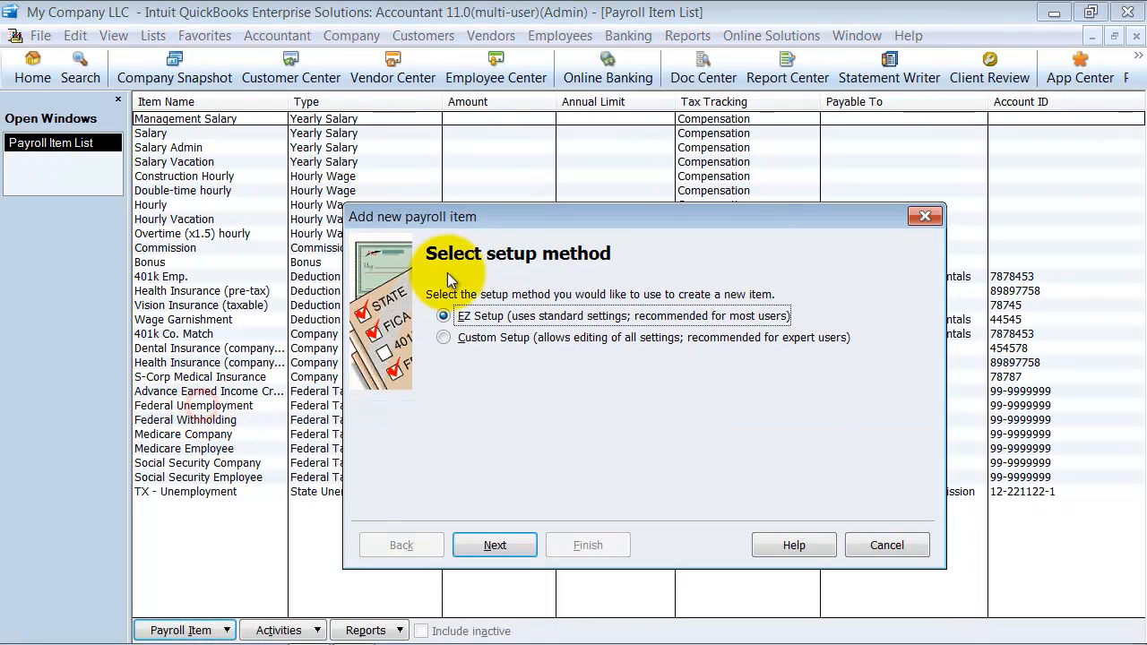
click(442, 337)
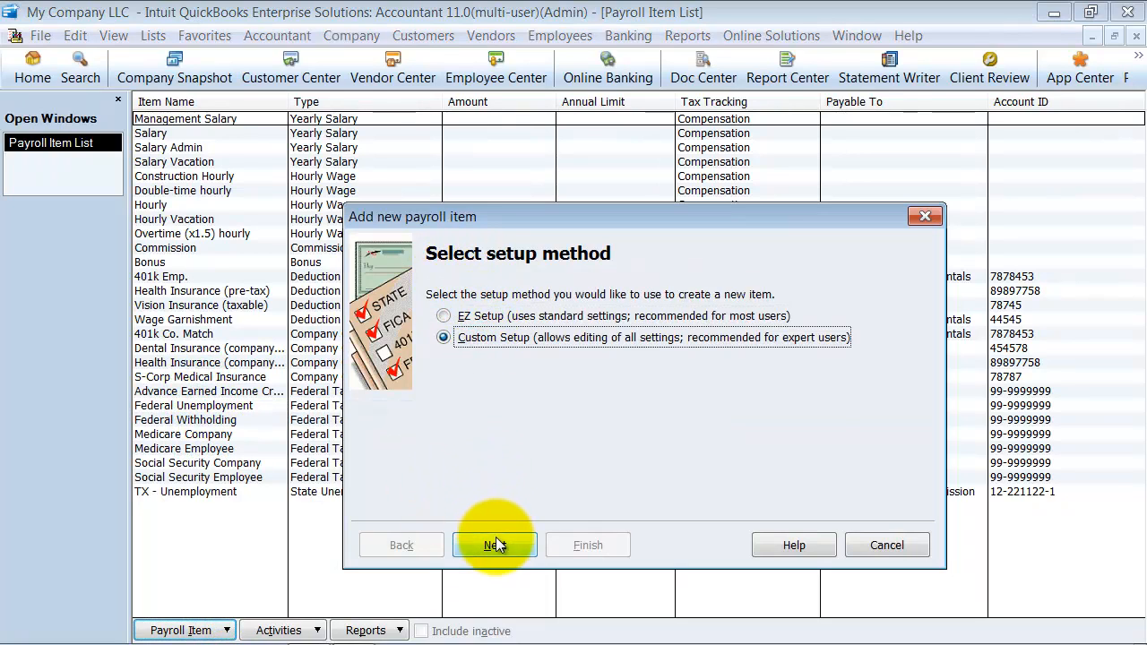
click(495, 545)
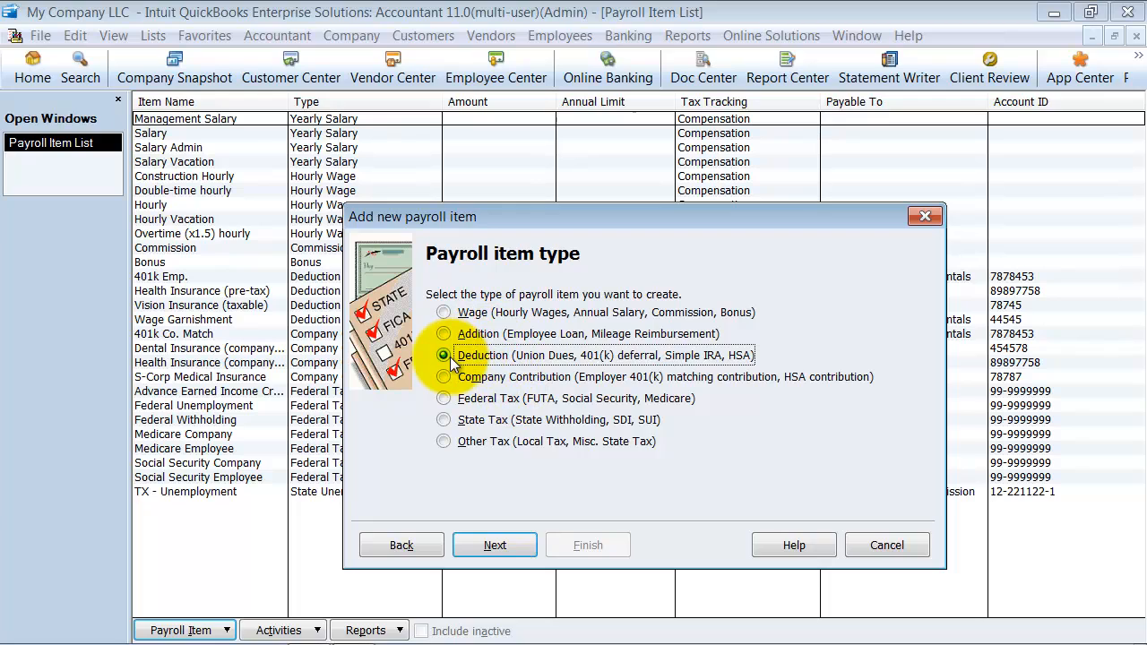
click(495, 545)
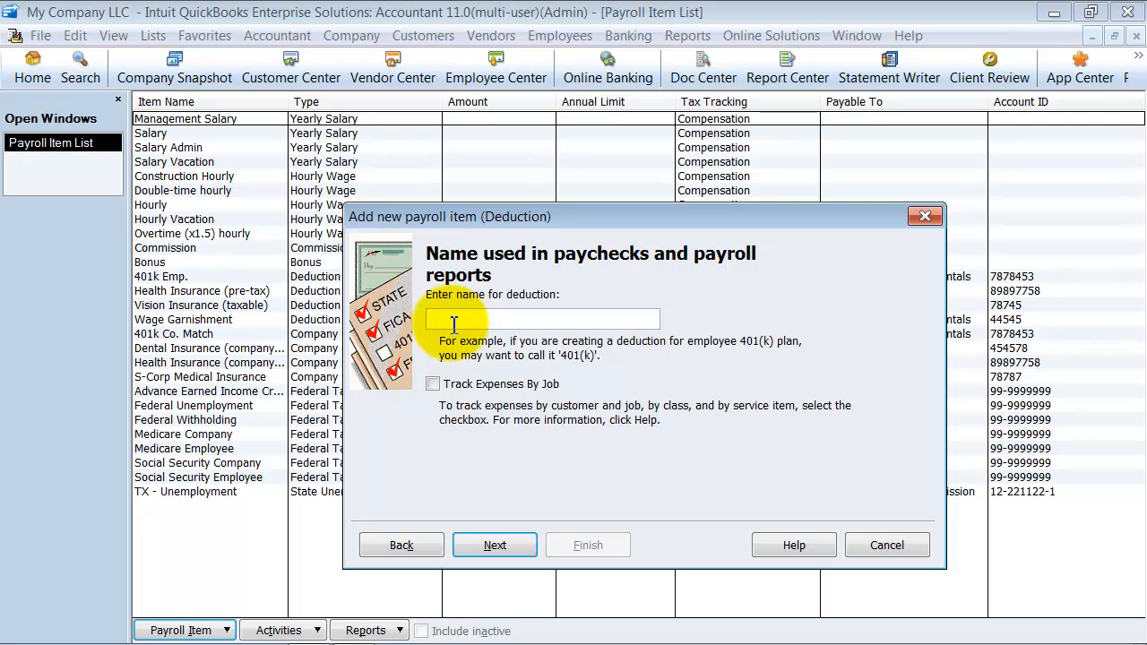
text(Medical D)
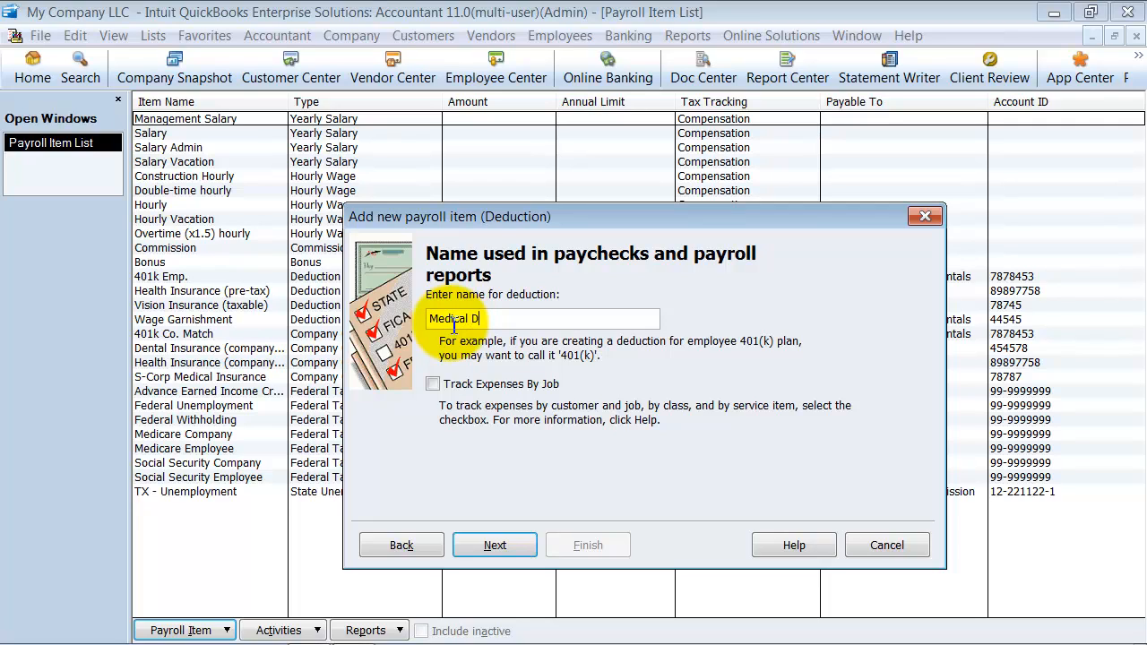
text(eduction)
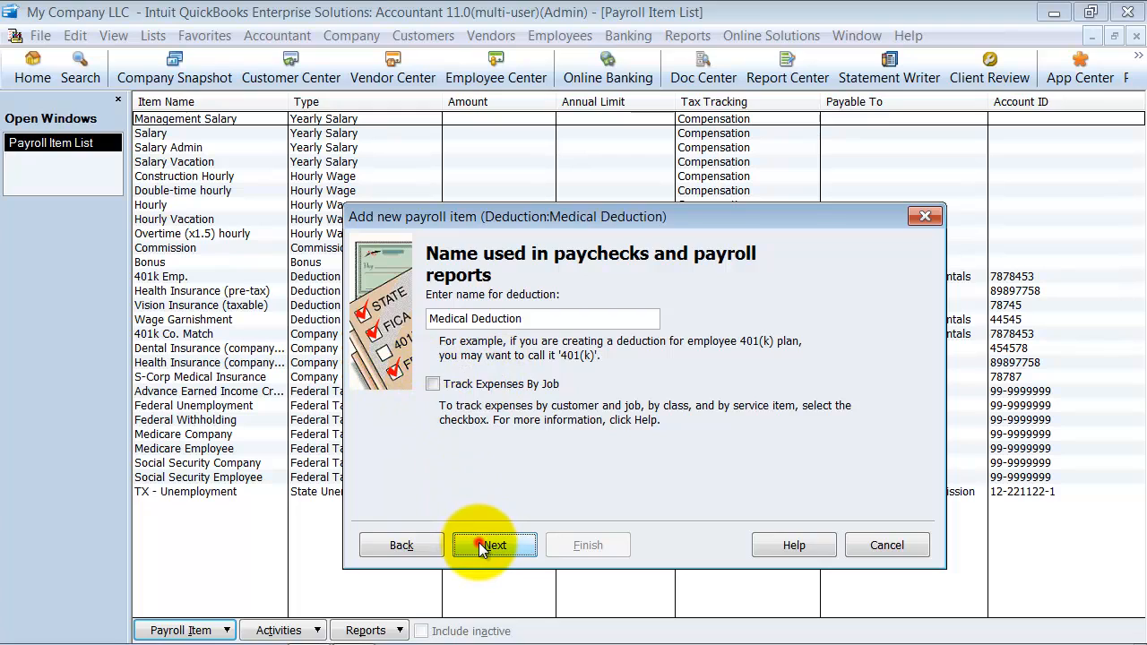
click(494, 545)
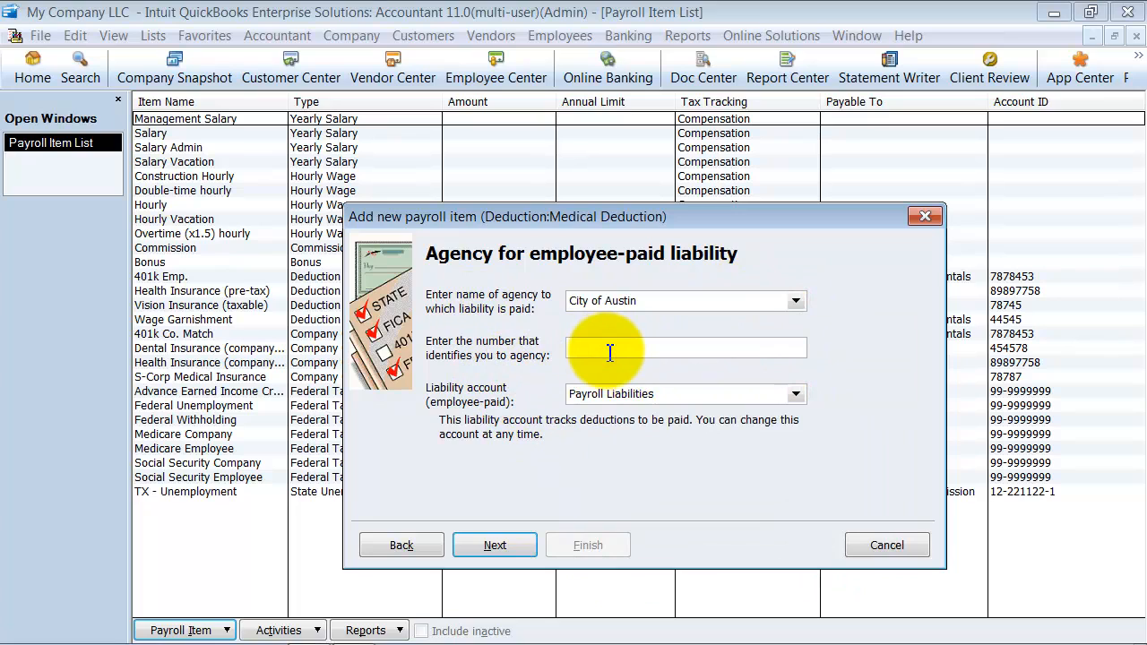
Make it payable to City of Austin under number 787878, kept on Payroll Liabilities.
text(787878)
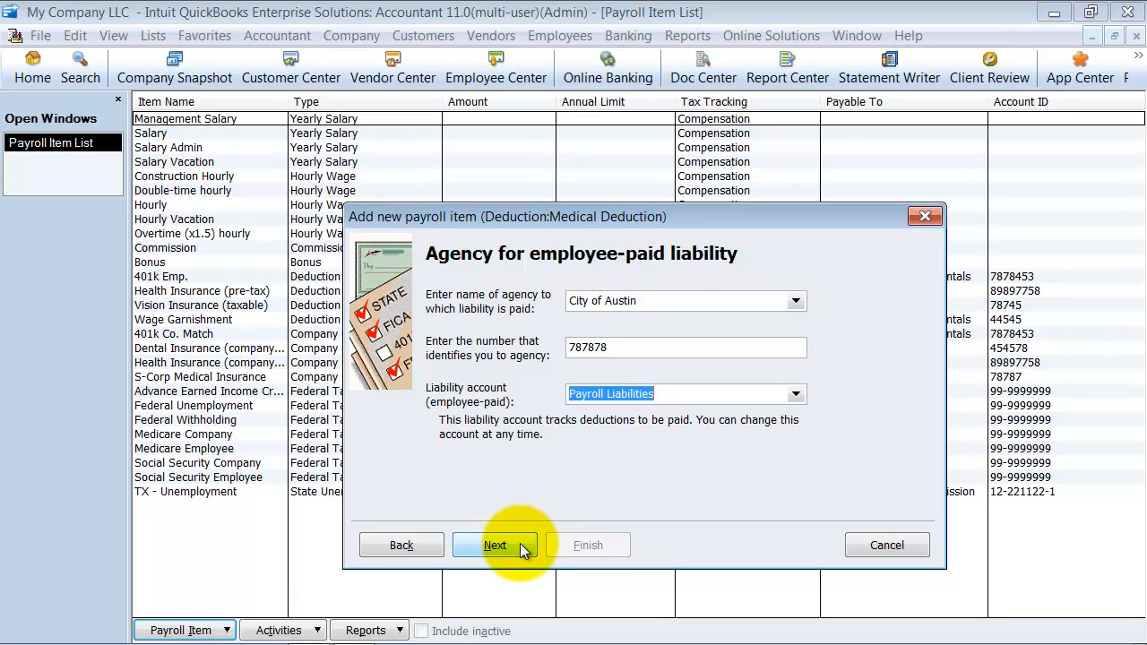
click(495, 544)
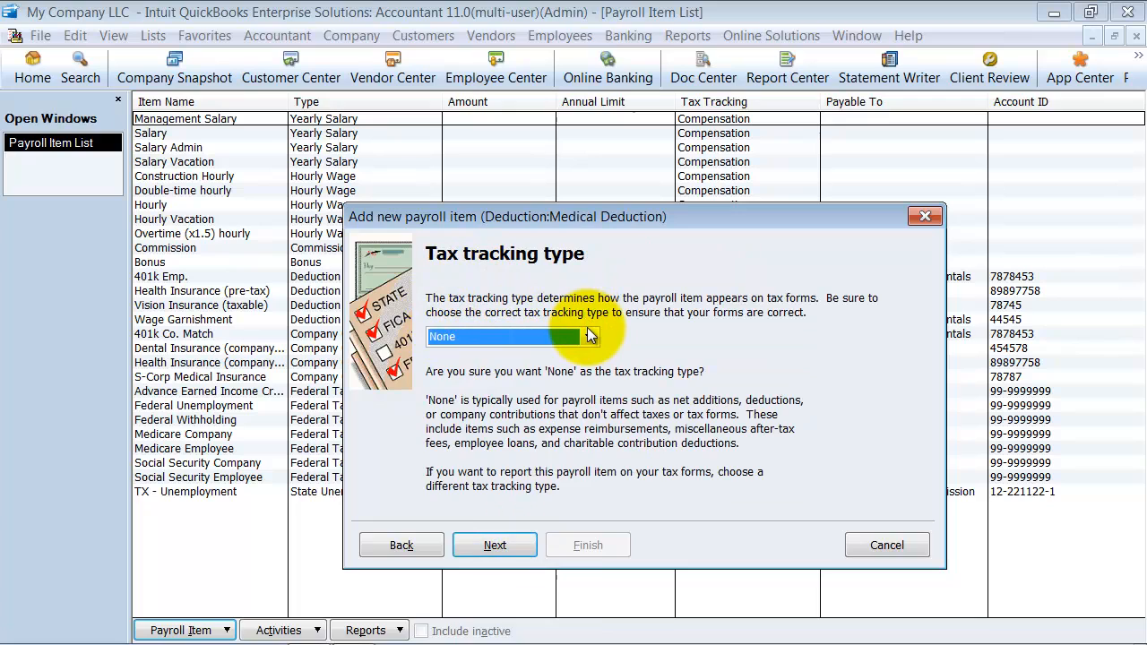
Try Other and Compensation, then settle on Fringe Benefits as the tax tracking type.
click(589, 337)
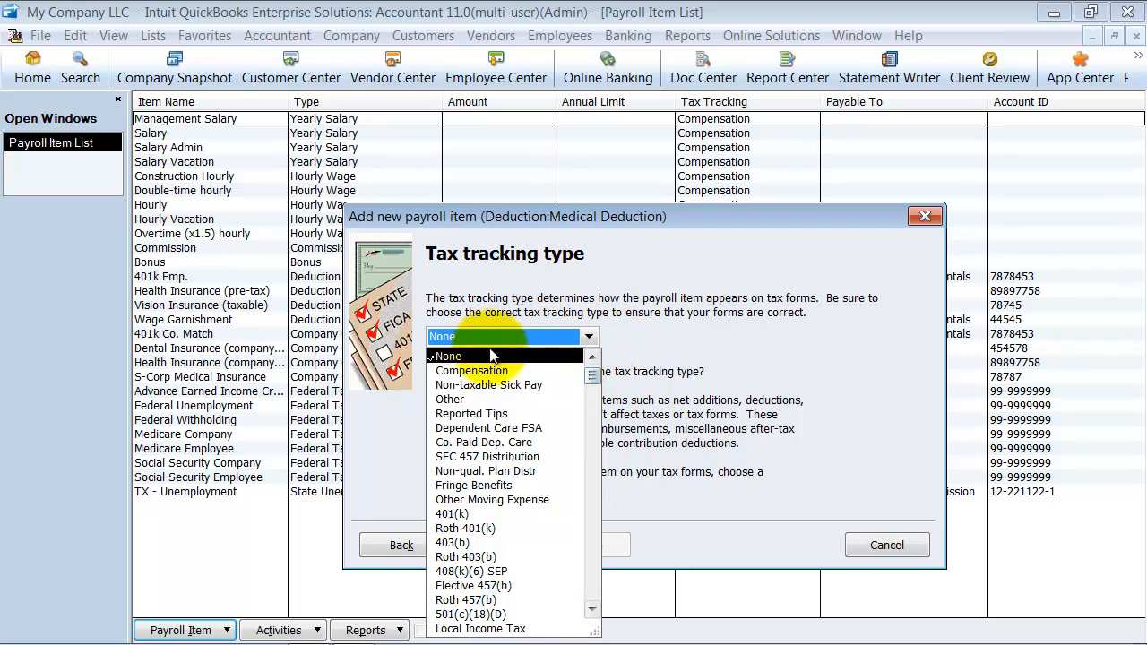
mouse_move(444, 408)
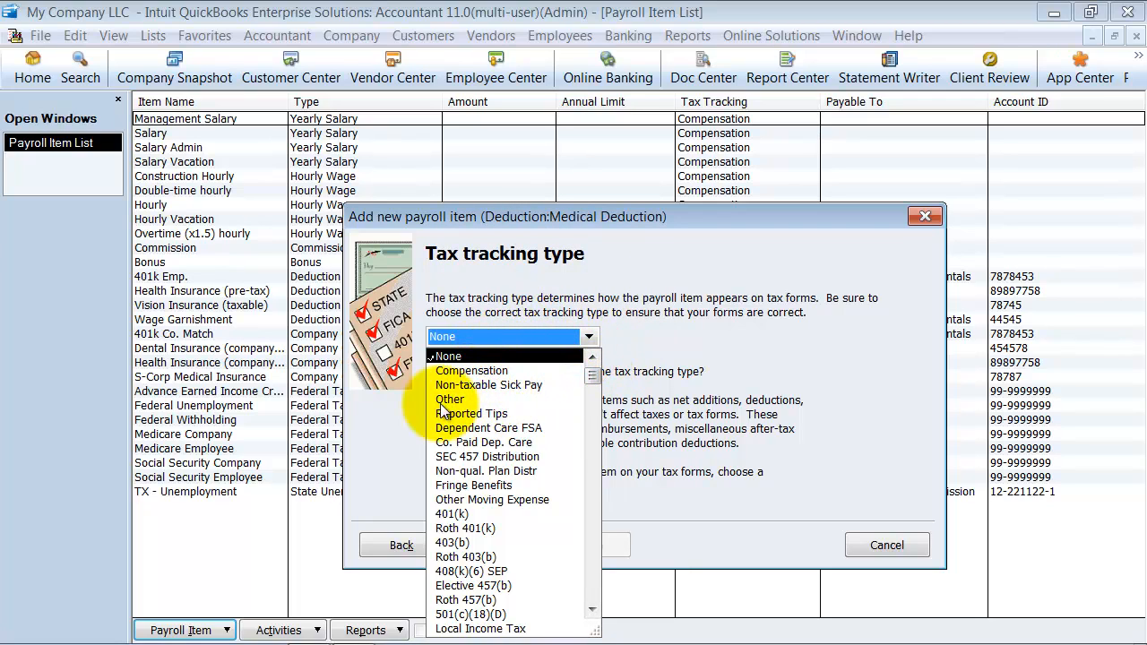
mouse_move(482, 477)
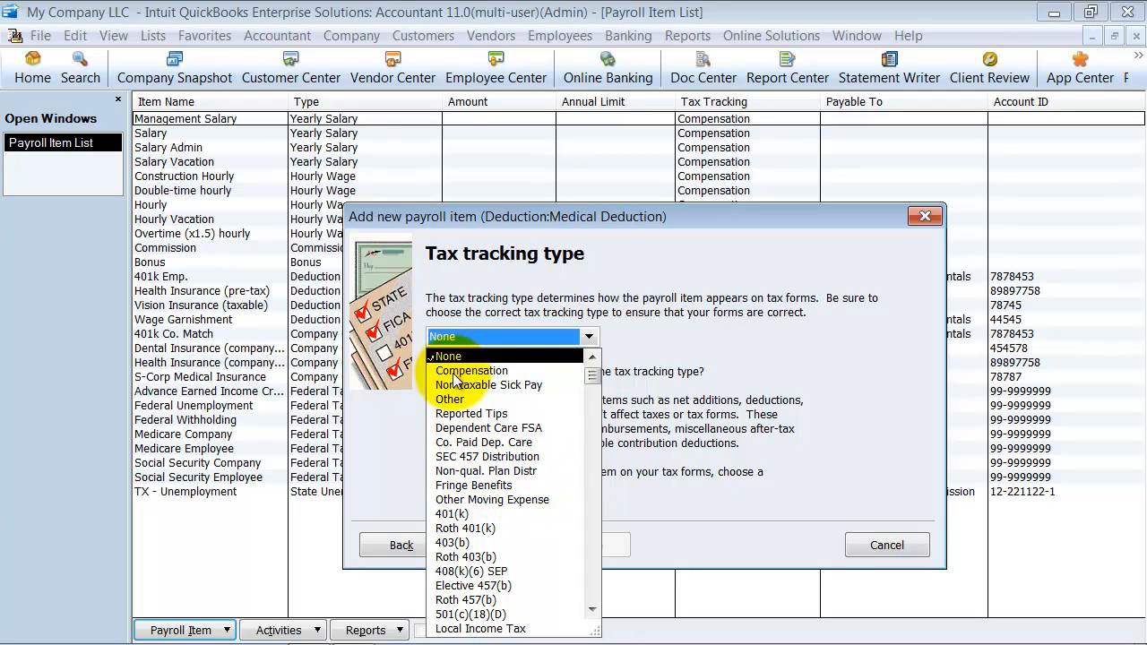
scroll(down, 3)
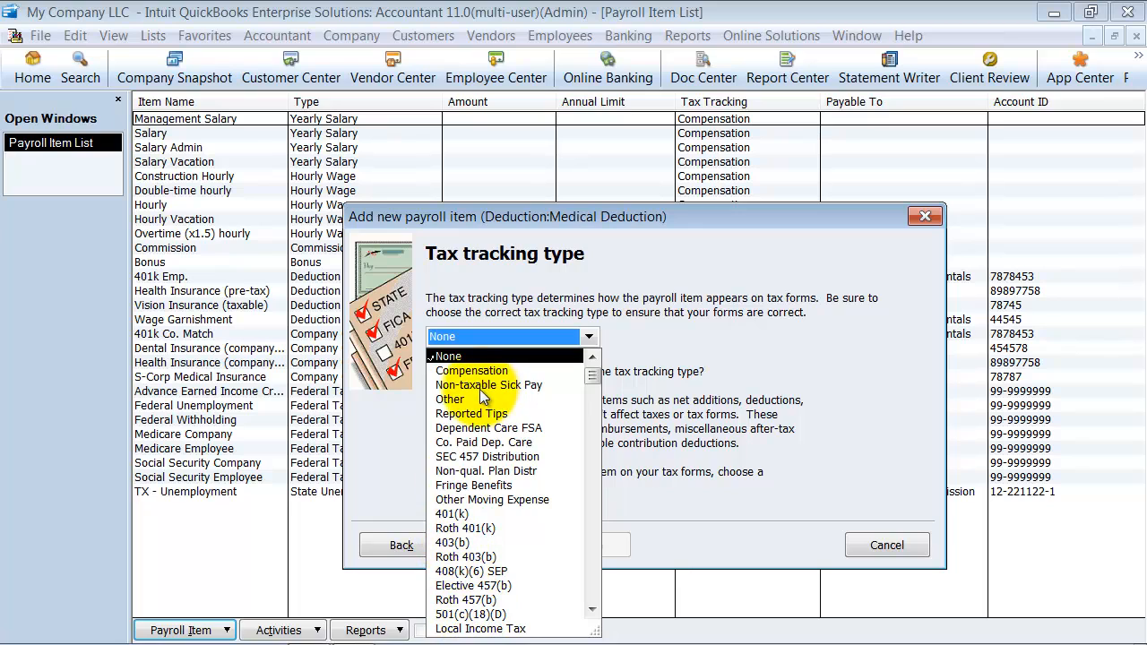
click(473, 484)
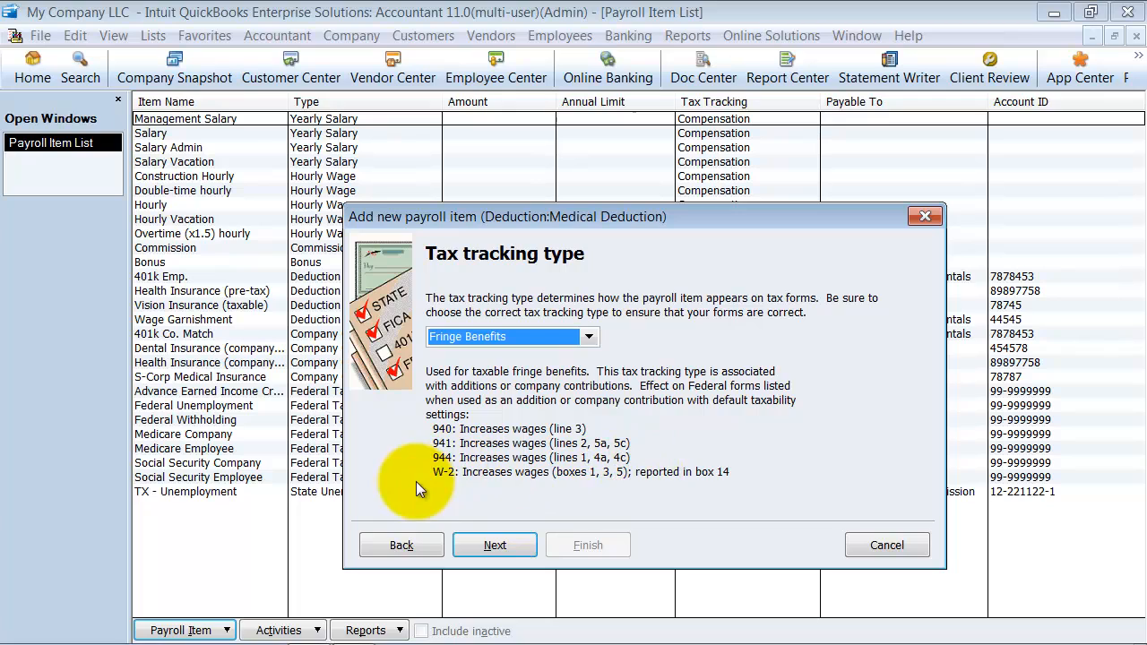
mouse_move(421, 466)
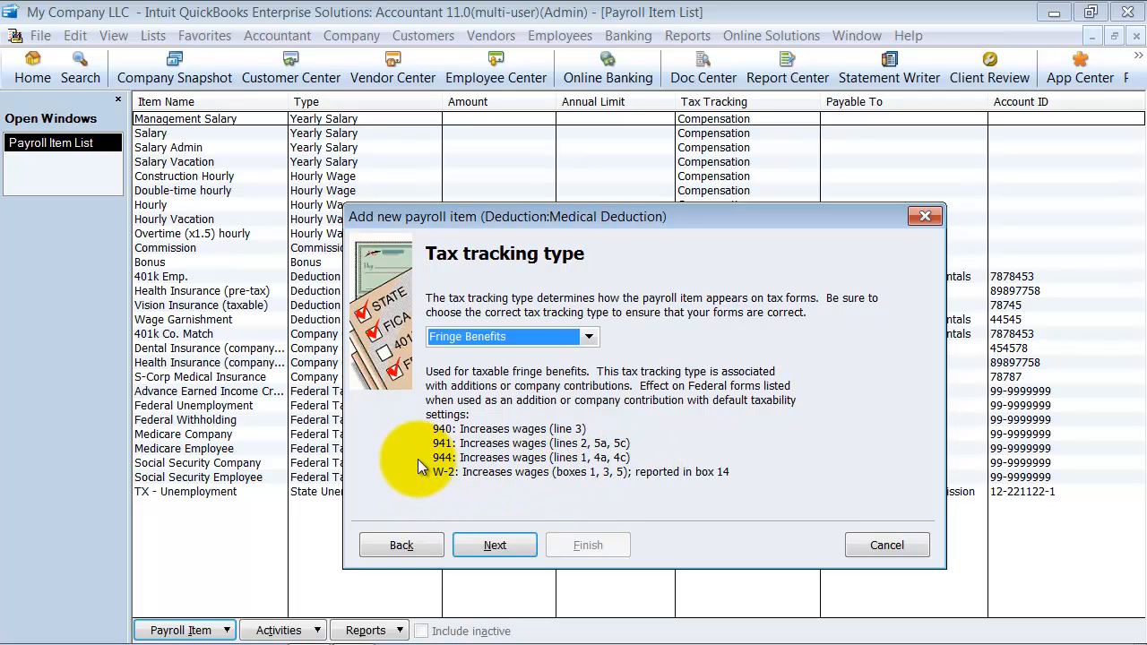
click(587, 336)
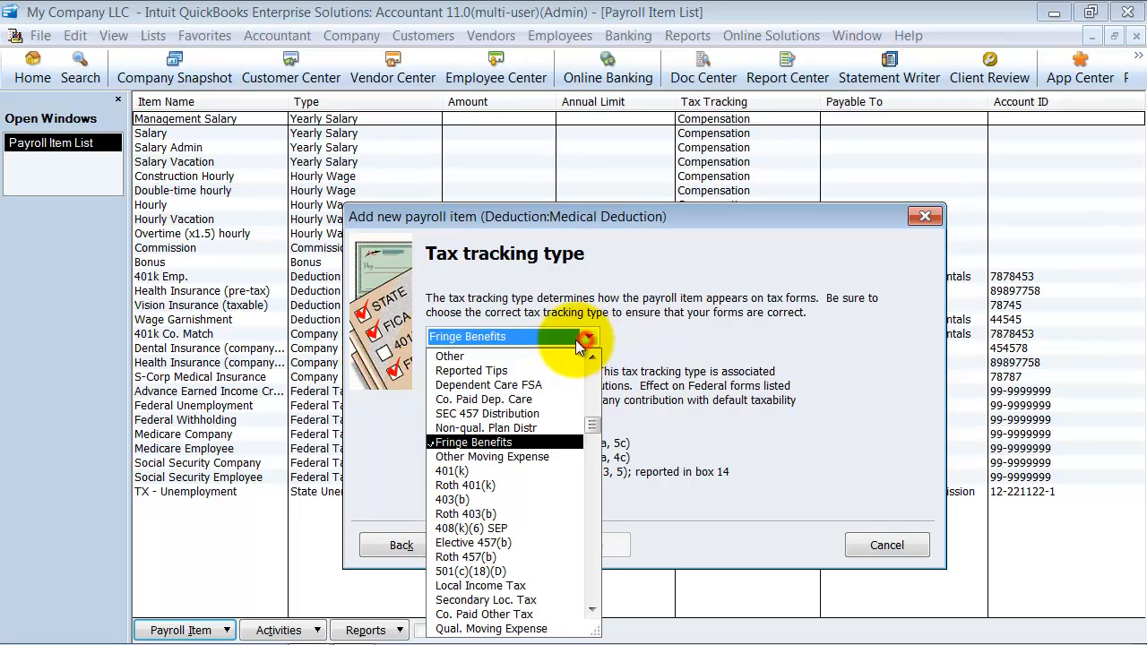
click(448, 355)
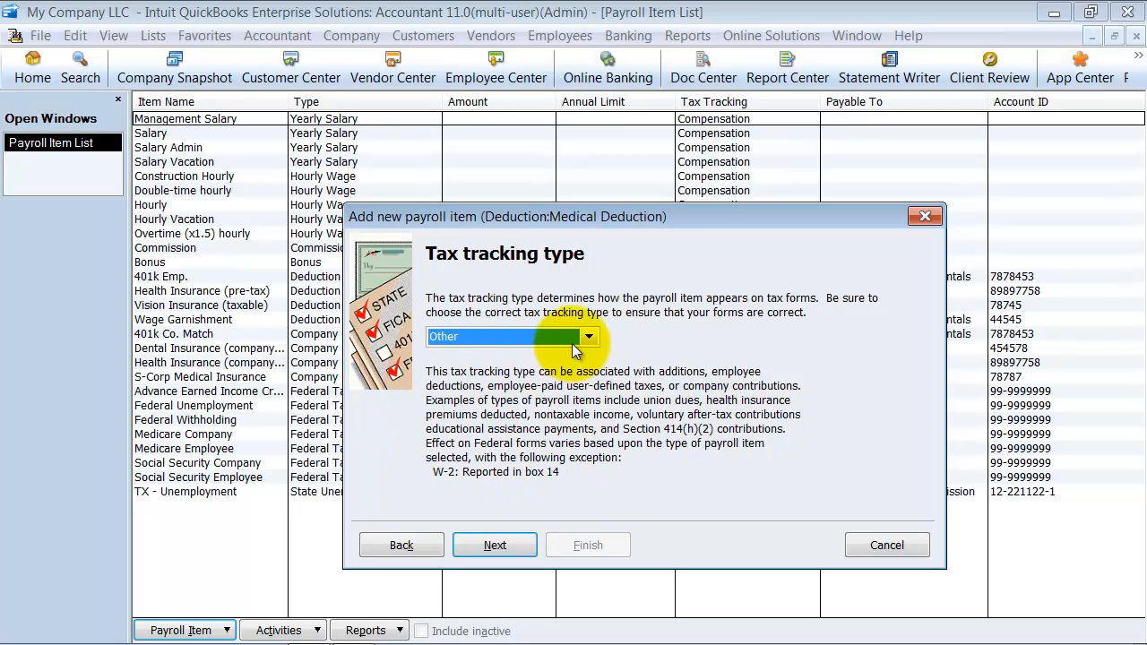
click(588, 337)
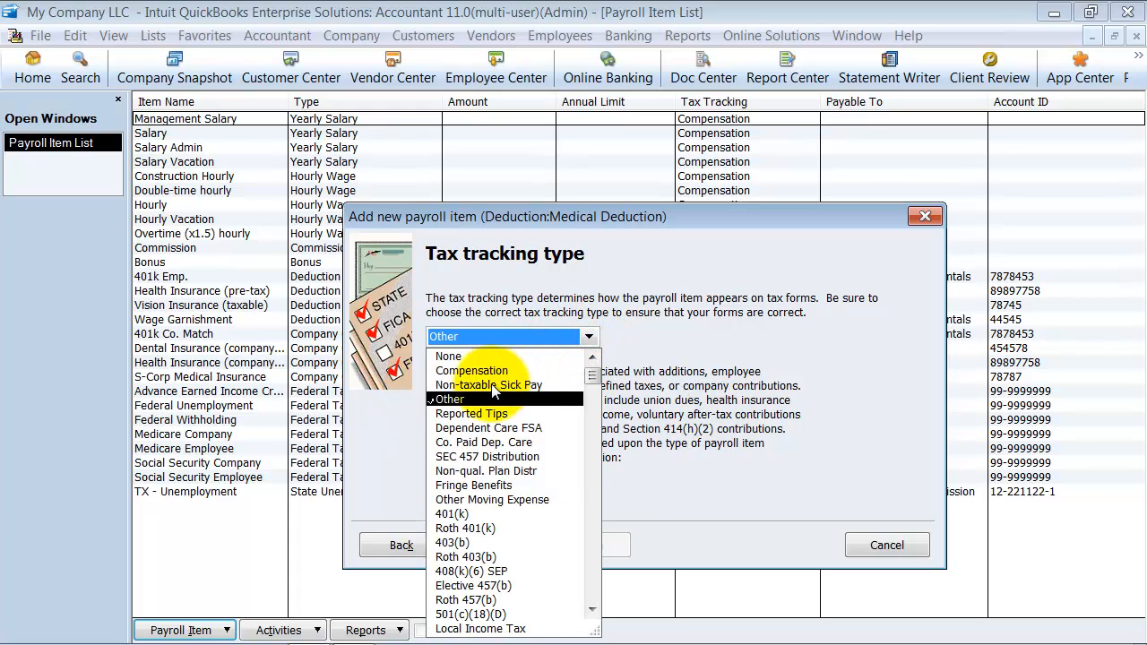
click(471, 369)
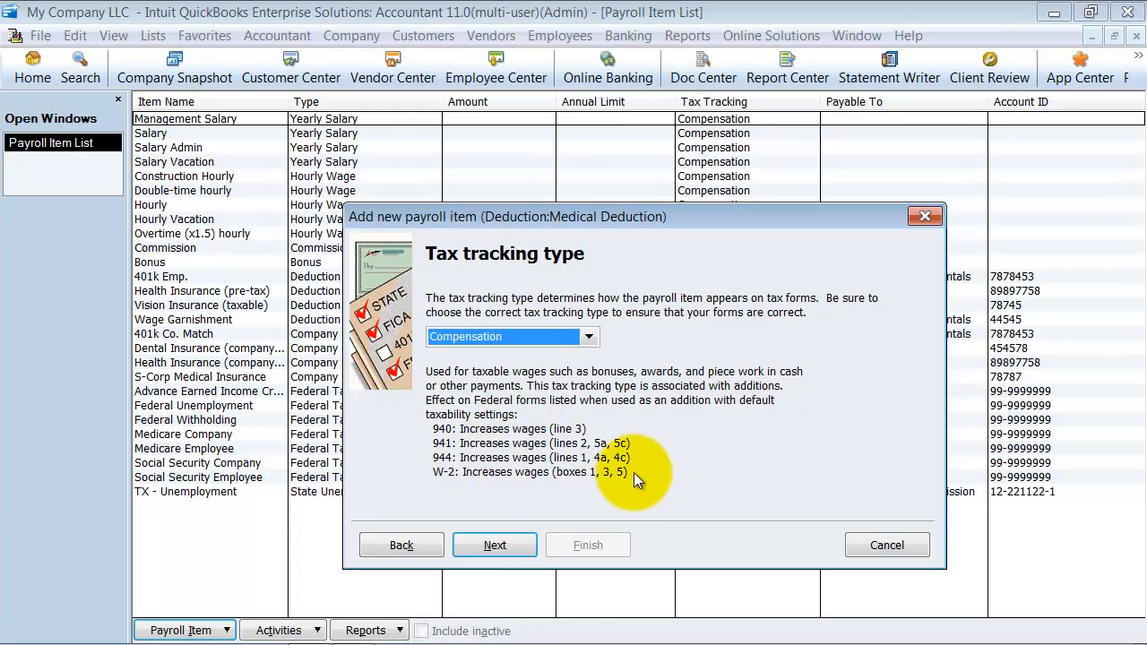
click(587, 337)
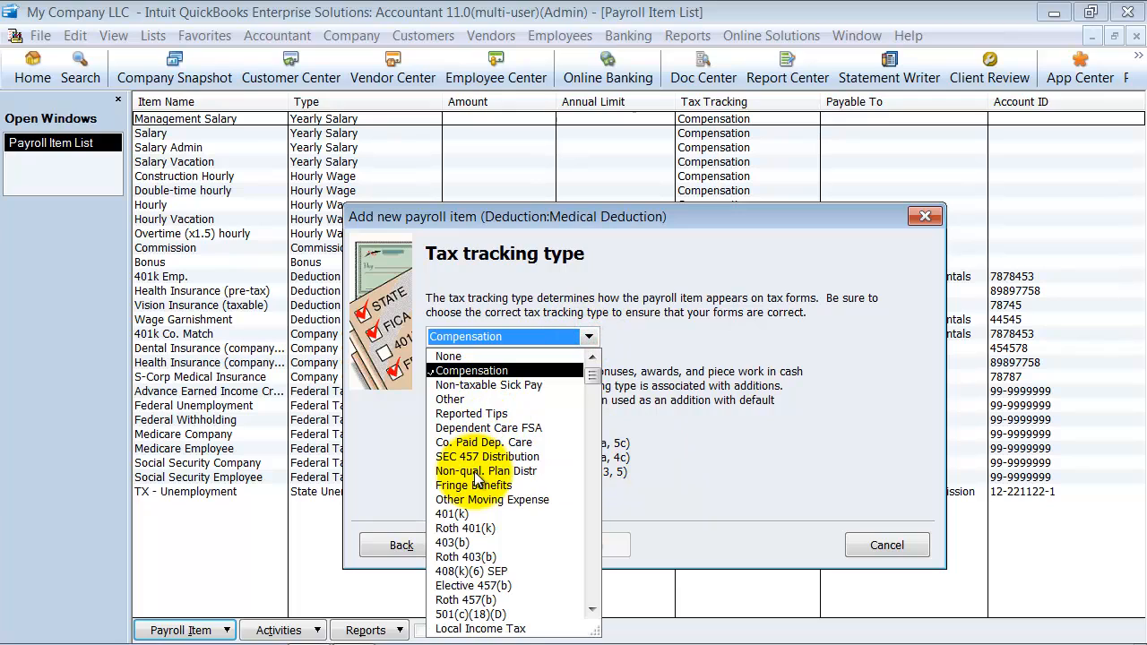
click(473, 484)
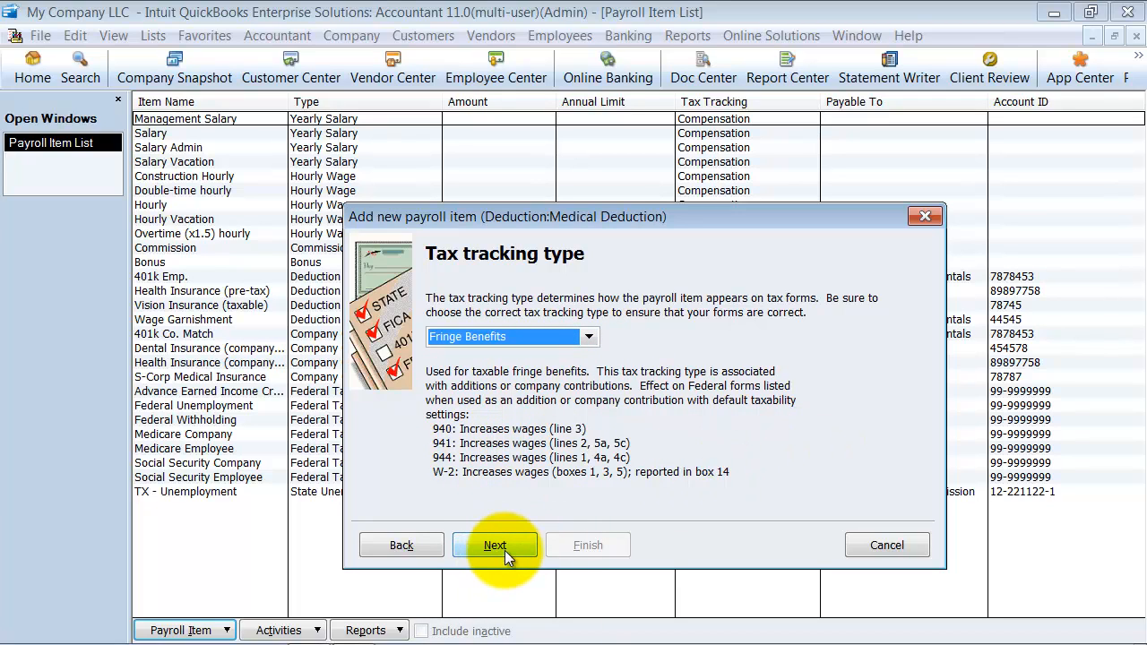
Keep the default taxes and base the deduction on neither quantity nor hours.
click(495, 545)
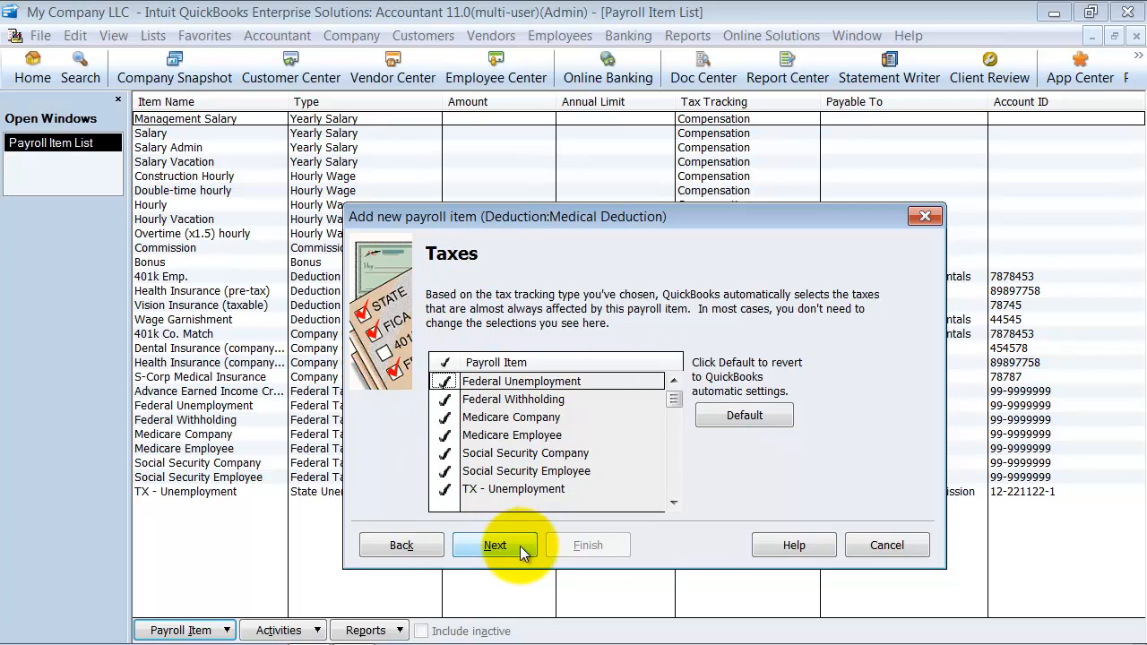
click(494, 545)
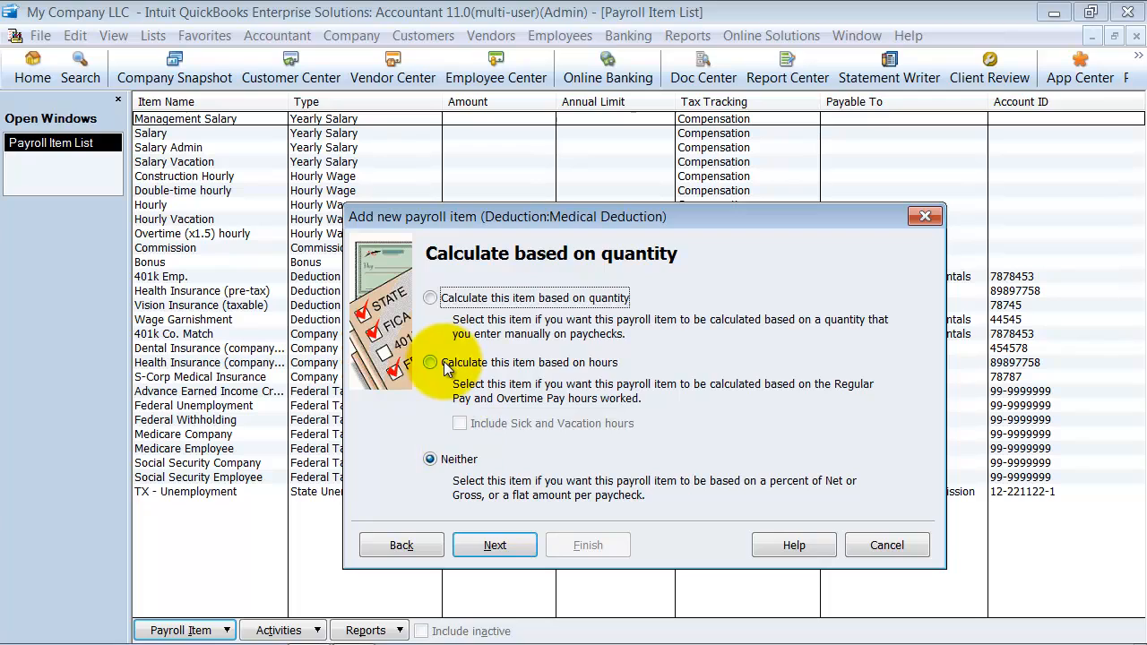
click(430, 362)
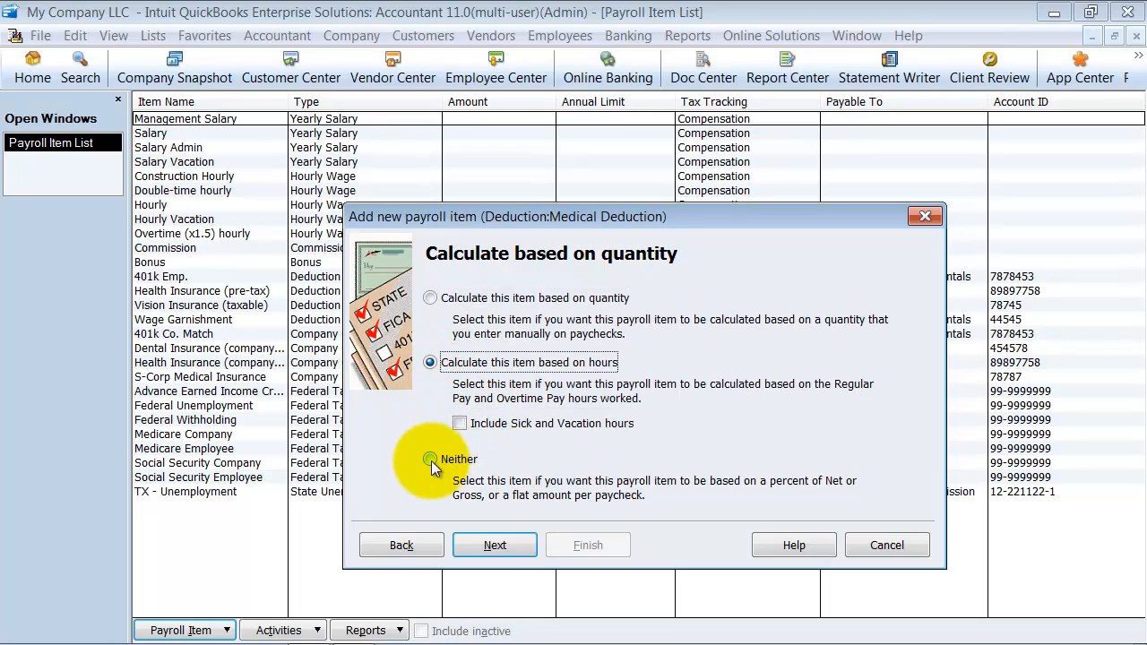
click(495, 545)
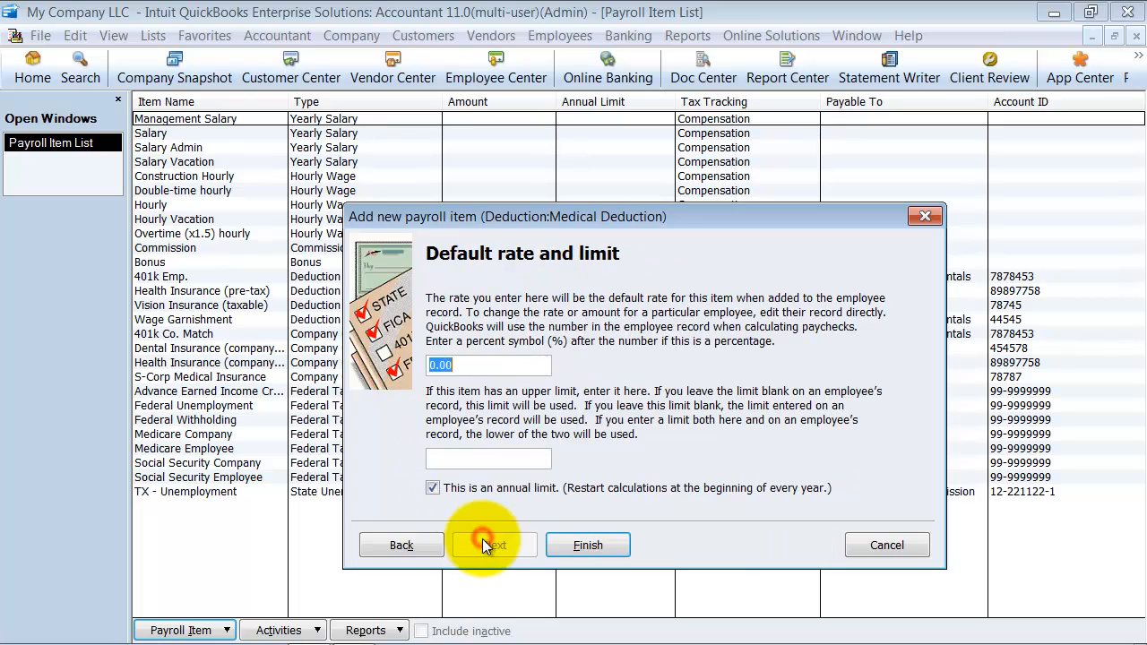
Enter a default rate of 100.00 and an annual limit of 1,200.00.
click(494, 544)
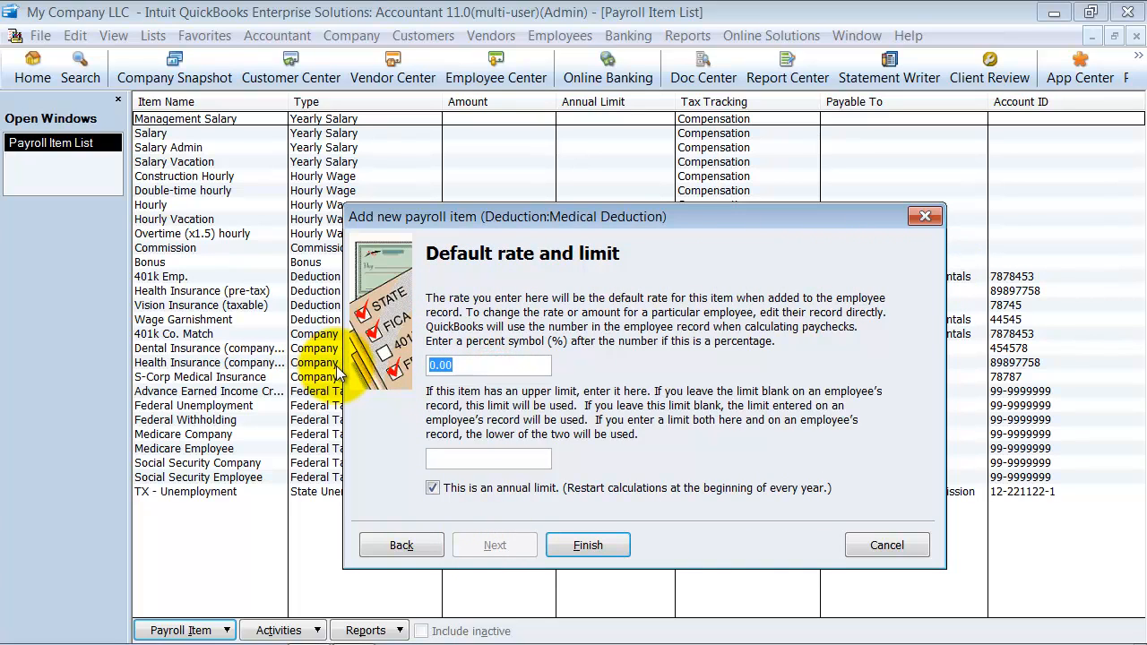
text(1)
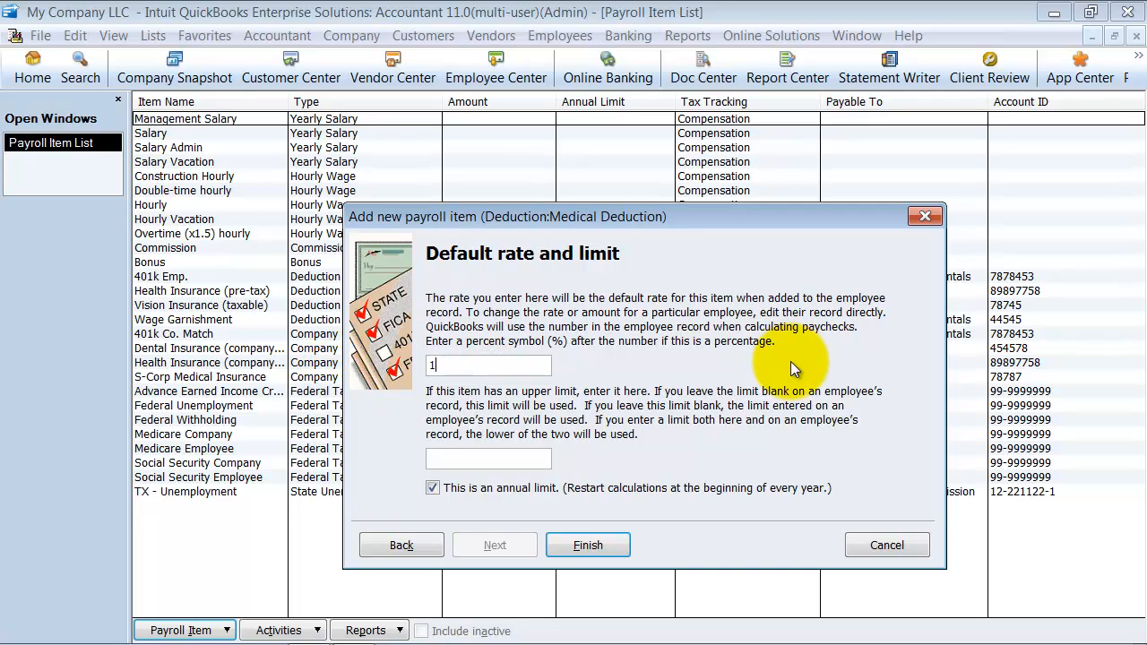
text(00.00)
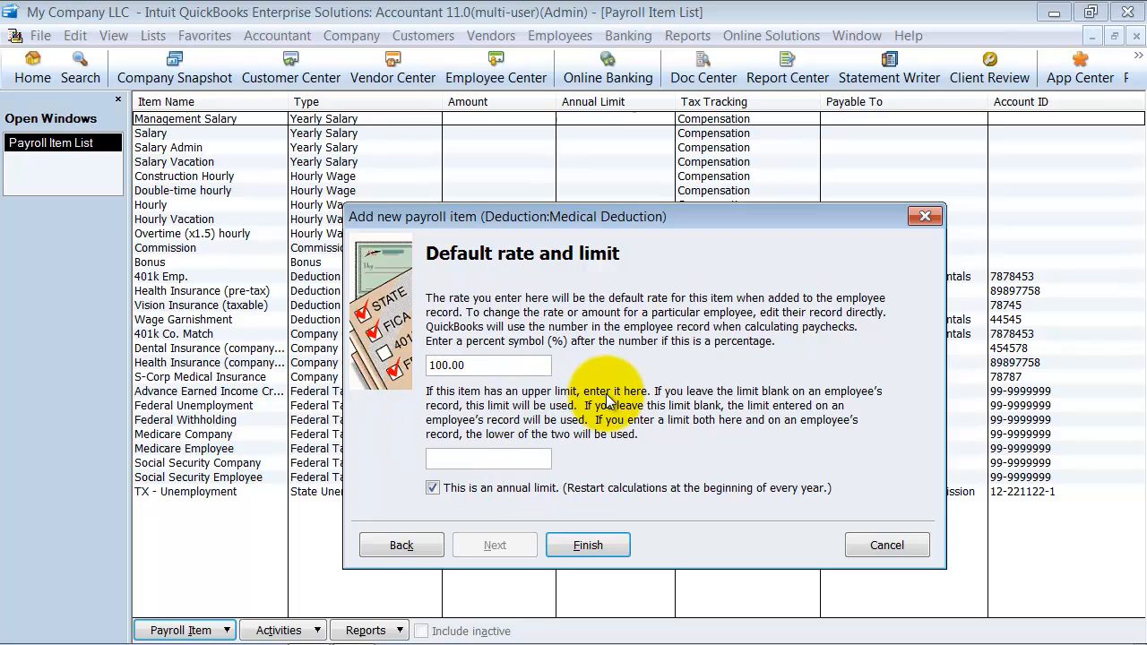
text(1,200.00)
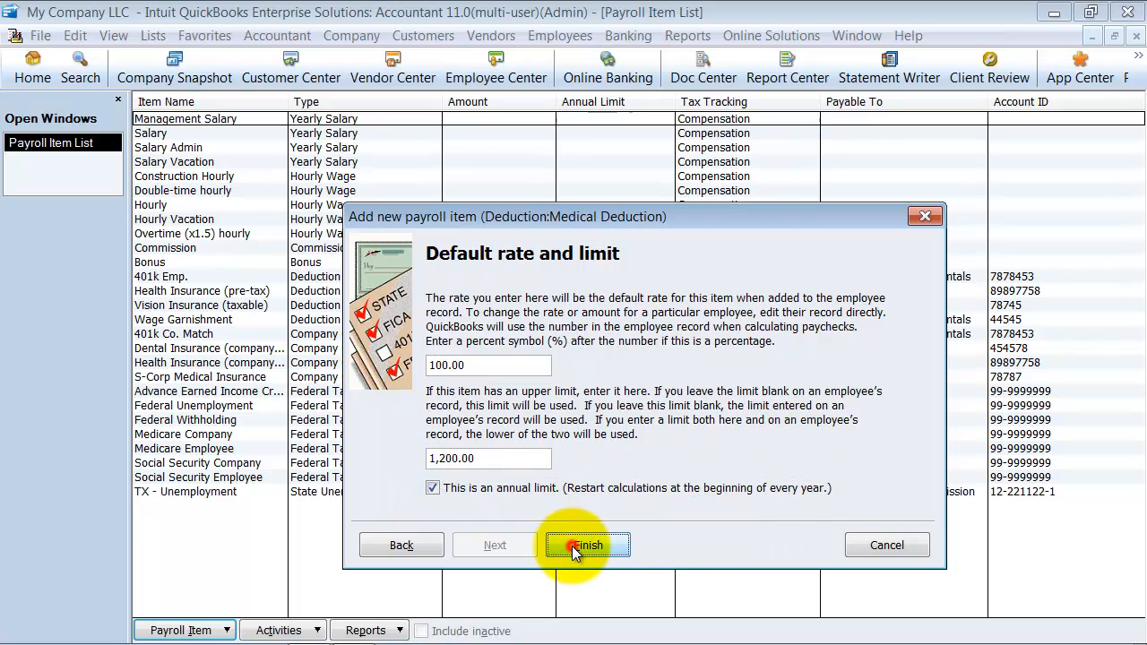
Finish the Medical Deduction item and dismiss the Schedule Payments message.
click(587, 545)
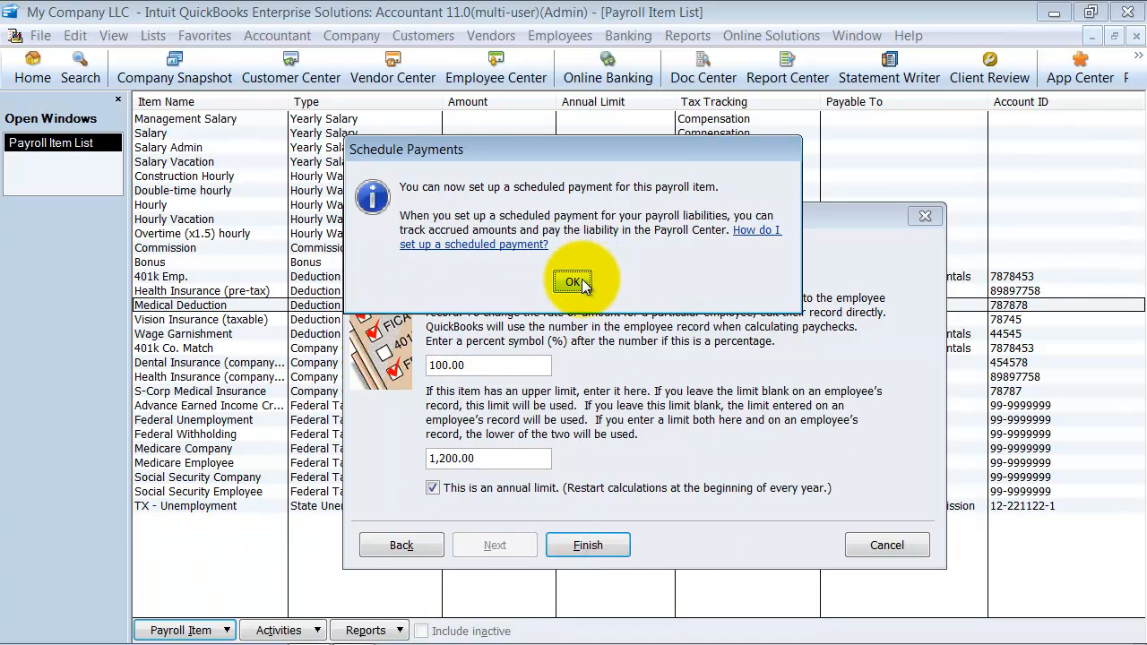
click(573, 281)
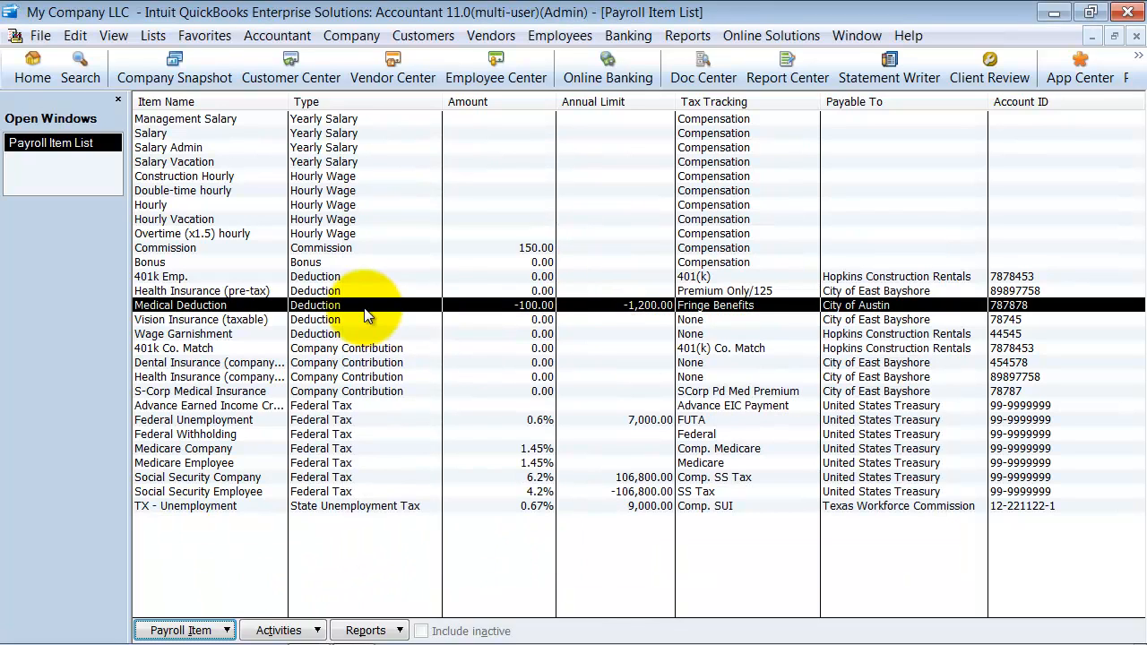